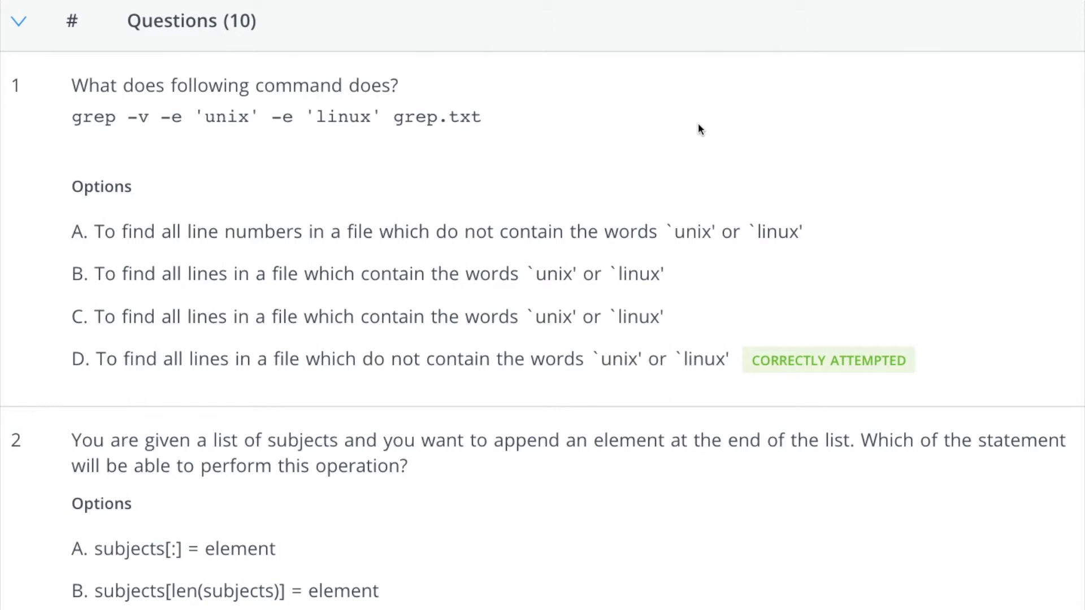
Highlight the grep command's -v flag and an answer line in the earlier question.
{"action": "left_click_drag", "start_coordinate": [71, 86], "coordinate": [211, 85]}
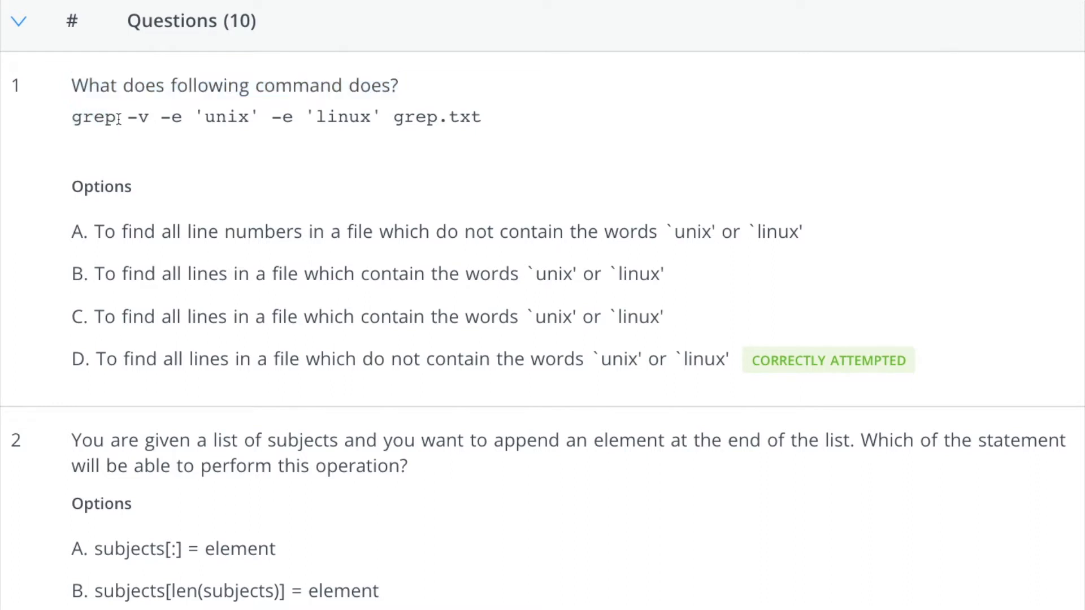
{"action": "double_click", "coordinate": [138, 116]}
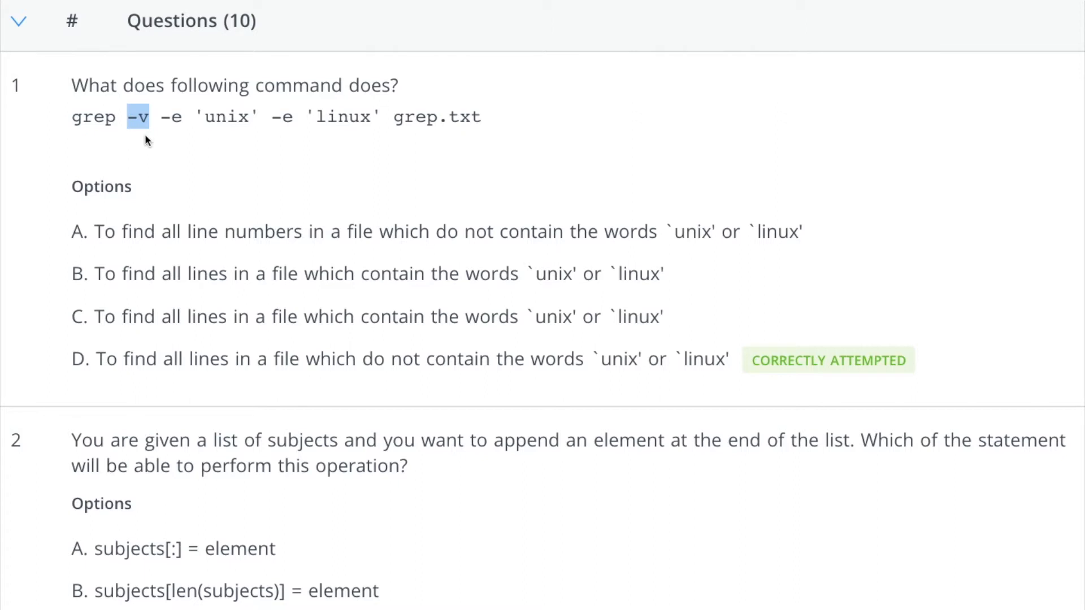
{"action": "mouse_move", "coordinate": [196, 112]}
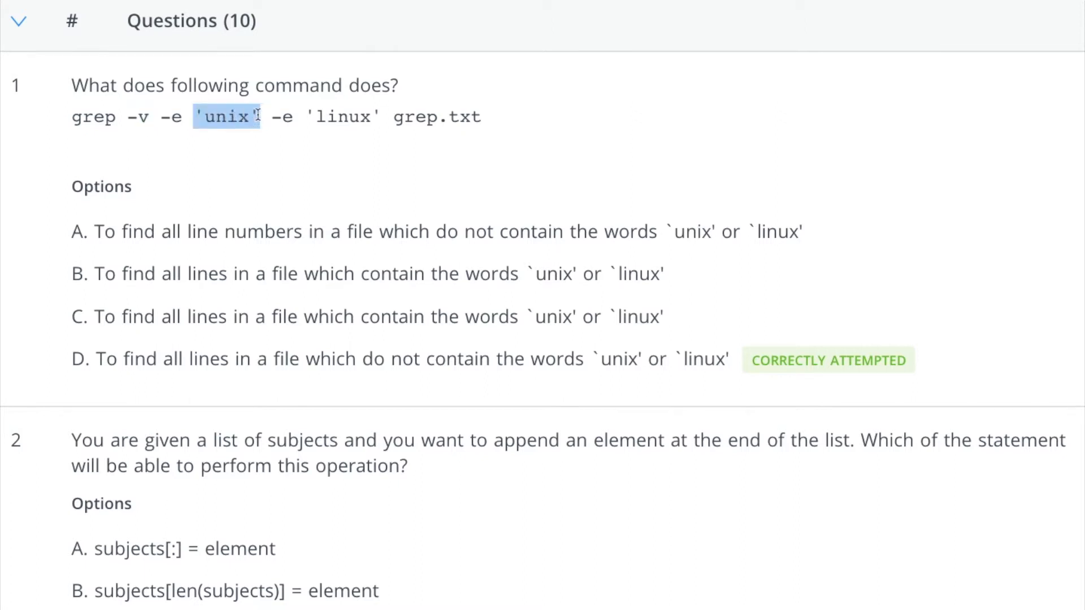
{"action": "left_click", "coordinate": [100, 369]}
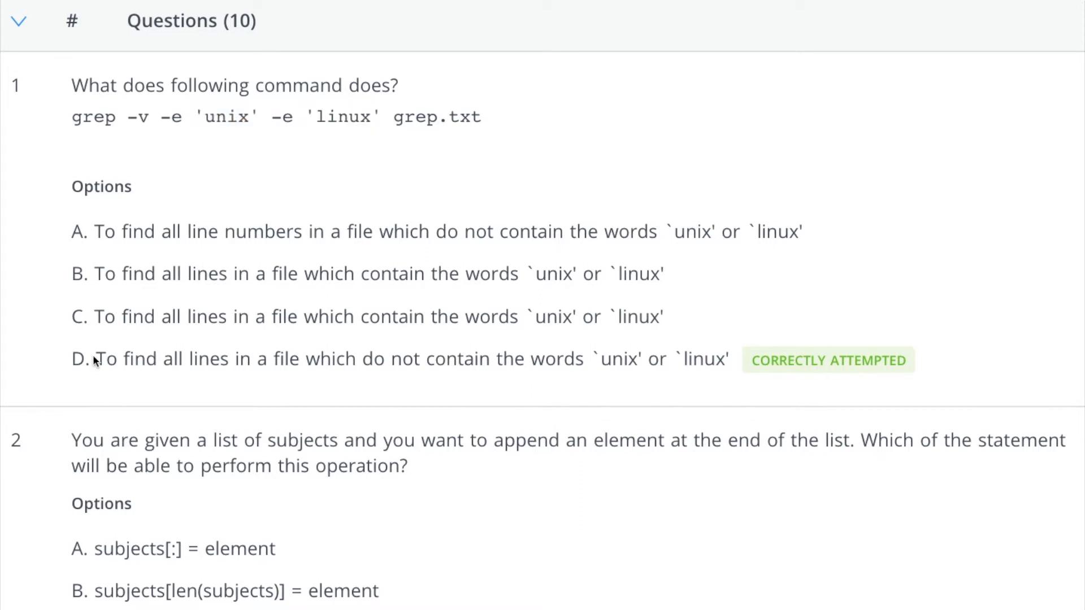
{"action": "left_click_drag", "start_coordinate": [97, 358], "coordinate": [650, 358]}
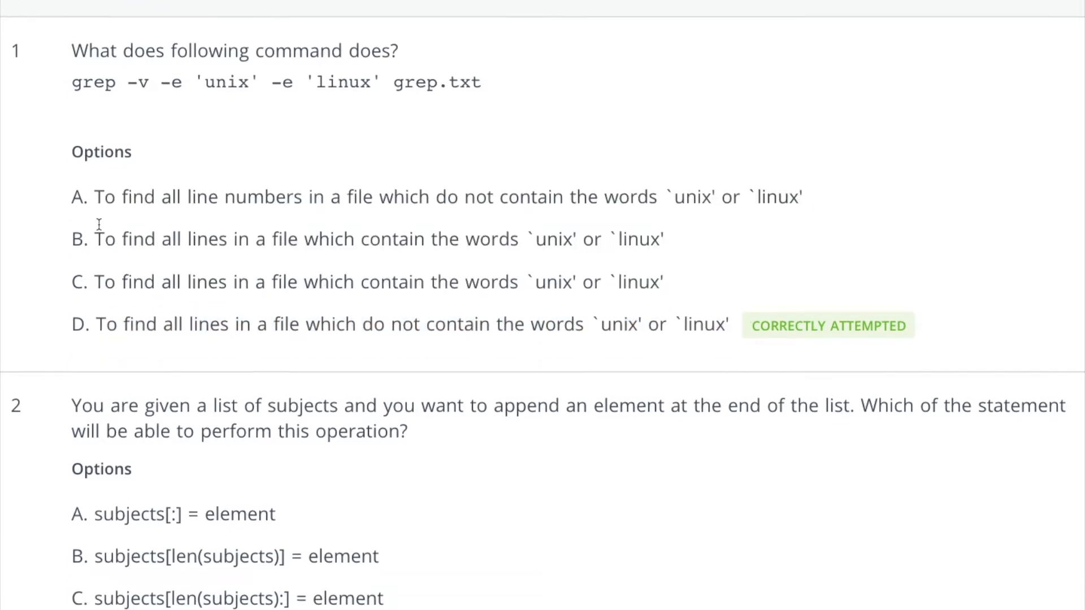
Highlight subjects[:] in option A and the assignment statement in option B.
{"action": "scroll", "scroll_direction": "down", "scroll_amount": 3}
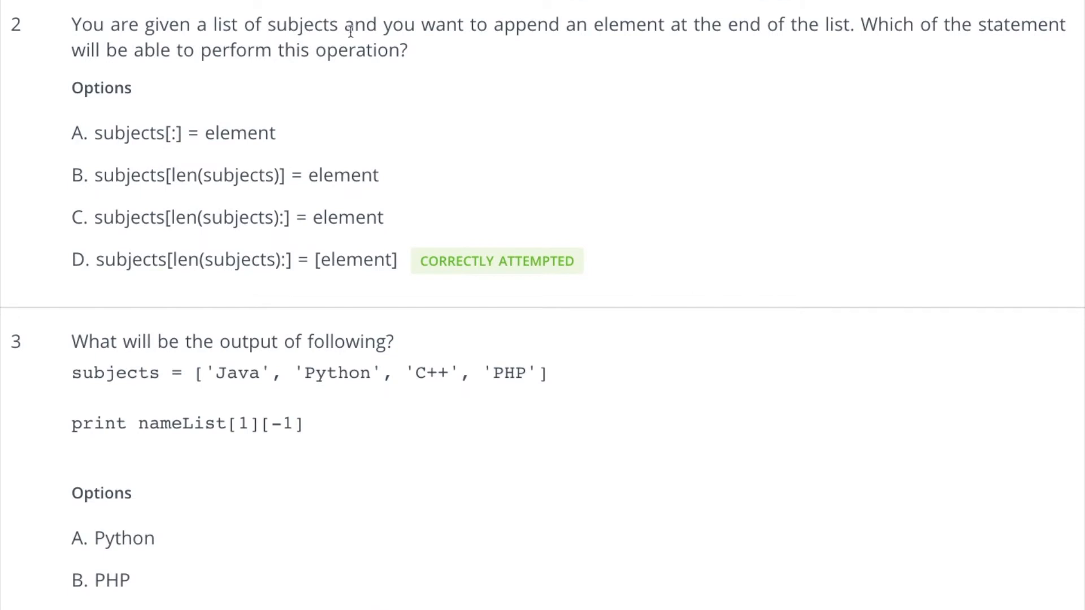
{"action": "mouse_move", "coordinate": [835, 40]}
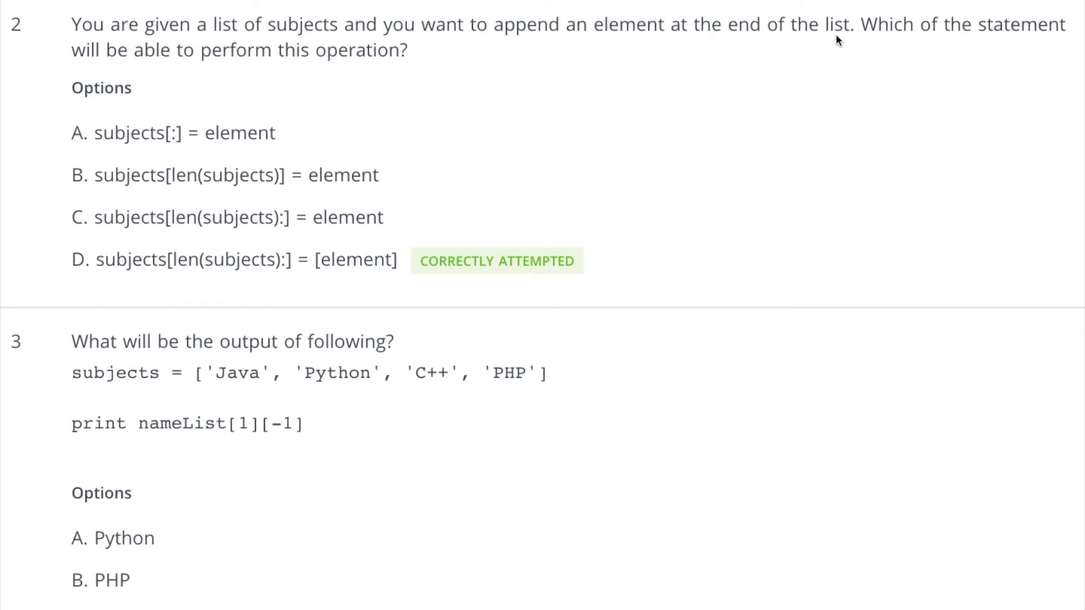
{"action": "mouse_move", "coordinate": [172, 112]}
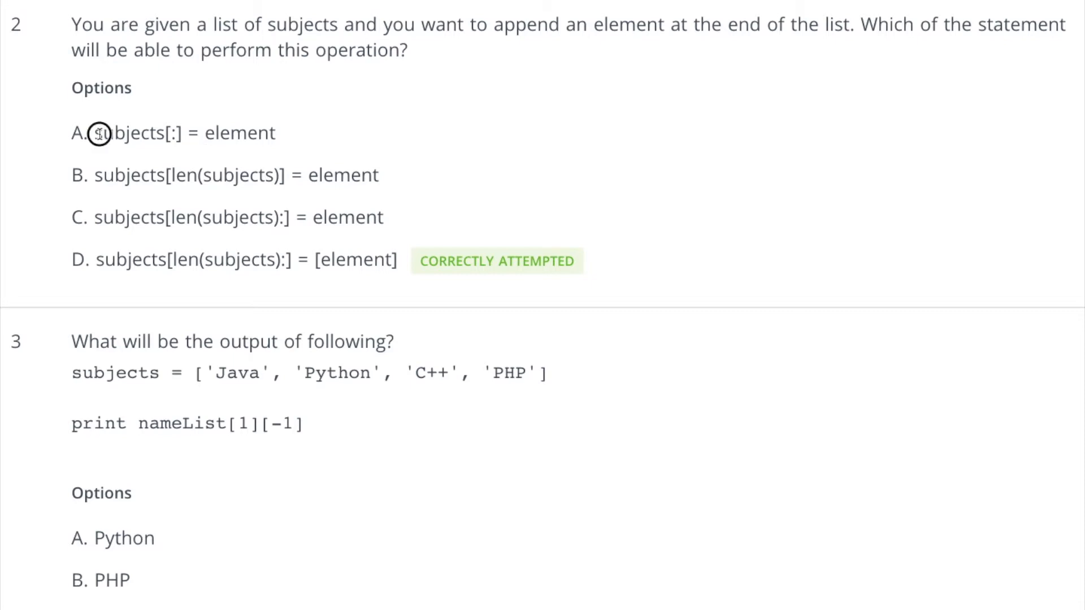
{"action": "mouse_move", "coordinate": [286, 134]}
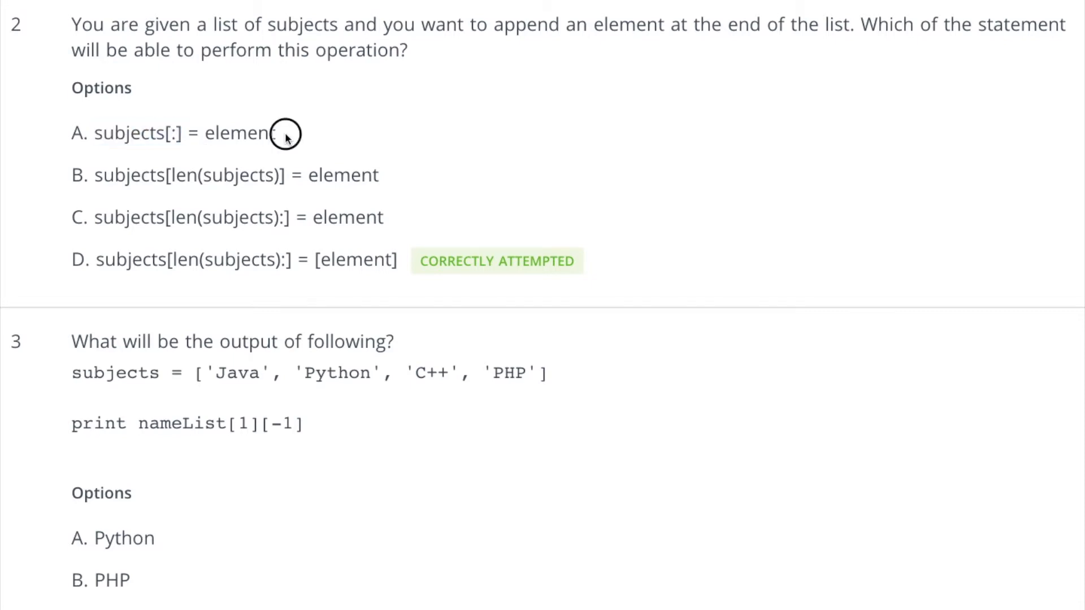
{"action": "double_click", "coordinate": [135, 133]}
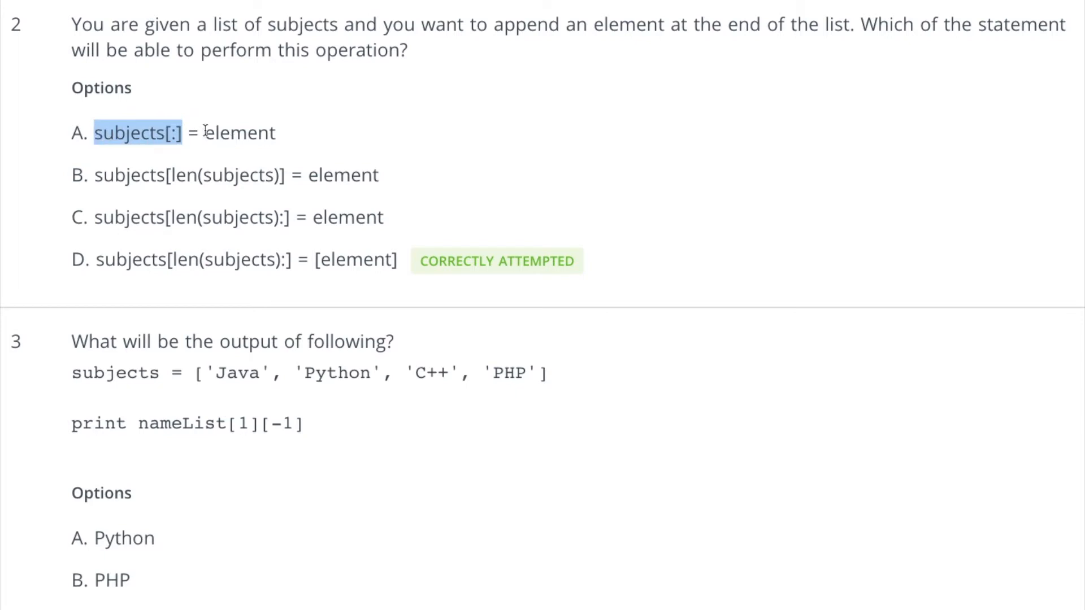
{"action": "mouse_move", "coordinate": [203, 123]}
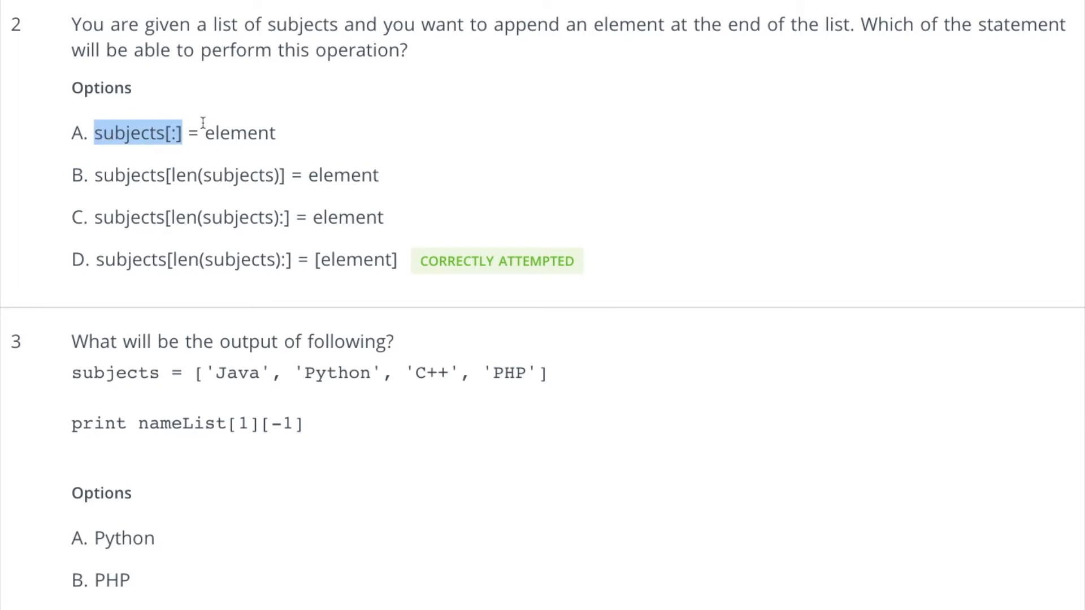
{"action": "mouse_move", "coordinate": [284, 132]}
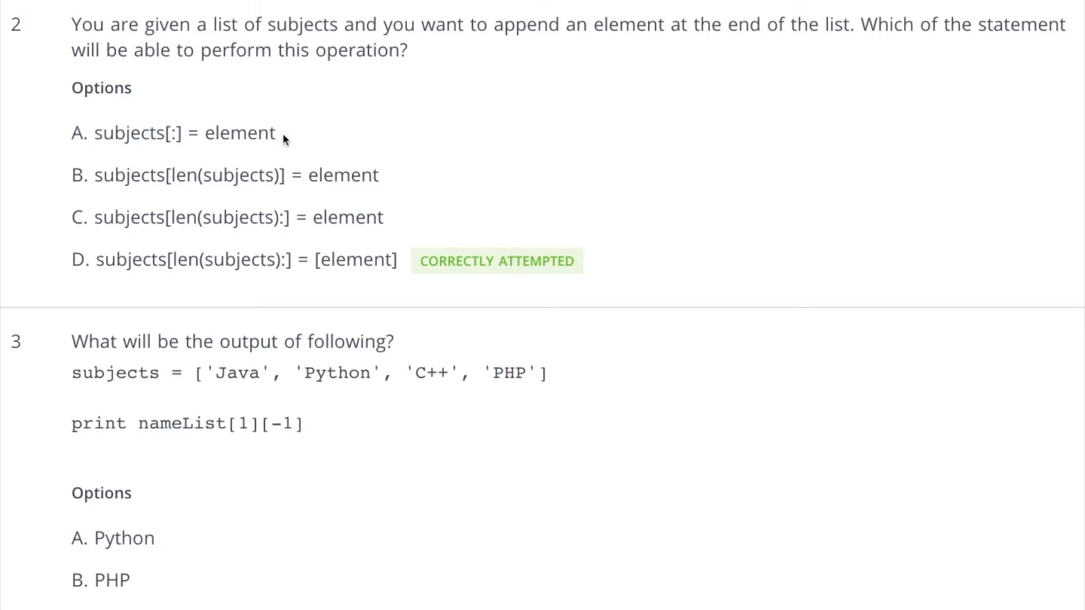
{"action": "double_click", "coordinate": [238, 133]}
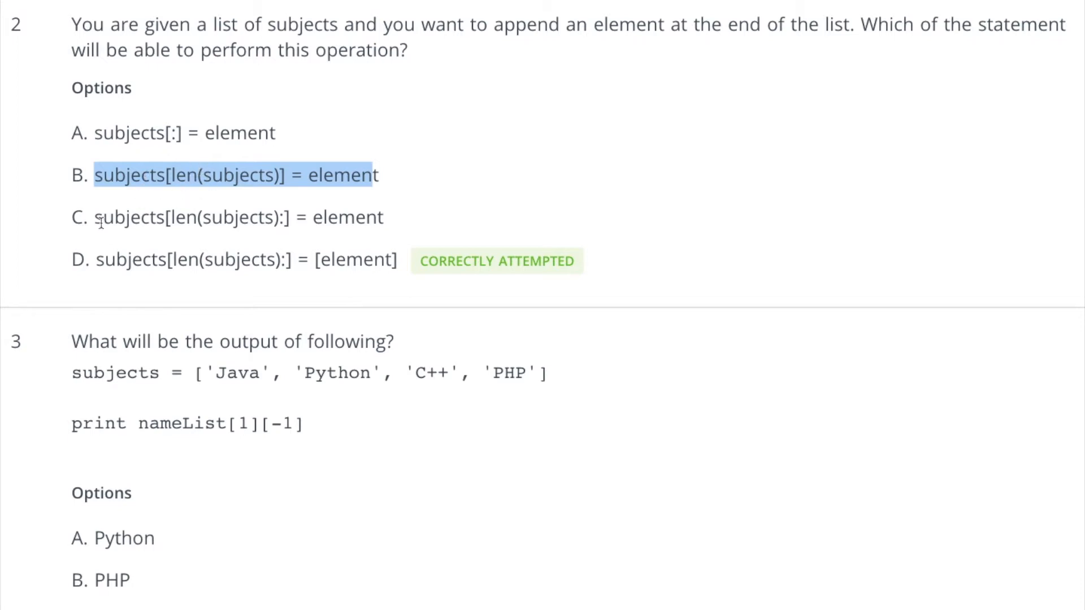
{"action": "mouse_move", "coordinate": [175, 194]}
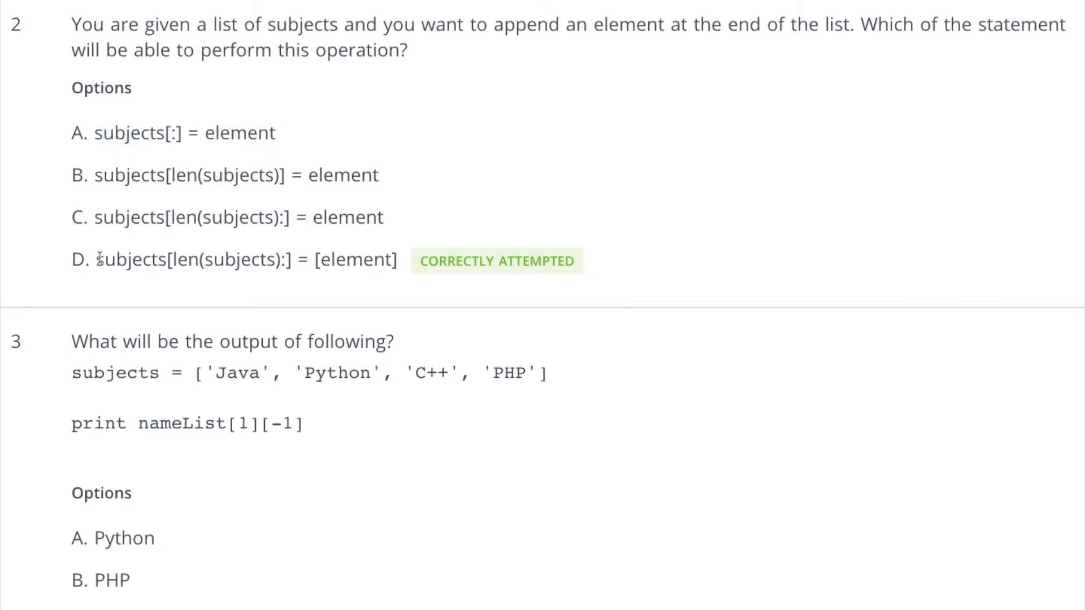
{"action": "left_click_drag", "start_coordinate": [96, 260], "coordinate": [356, 260]}
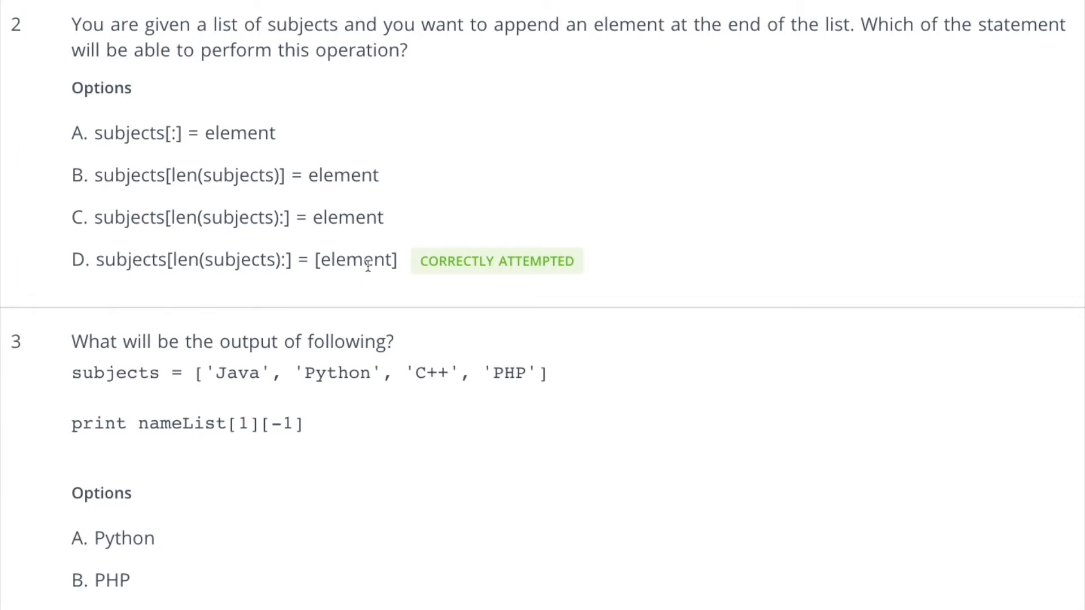
Highlight the variable subjects and the last letter of Python in question 3.
{"action": "scroll", "scroll_direction": "down", "scroll_amount": 3}
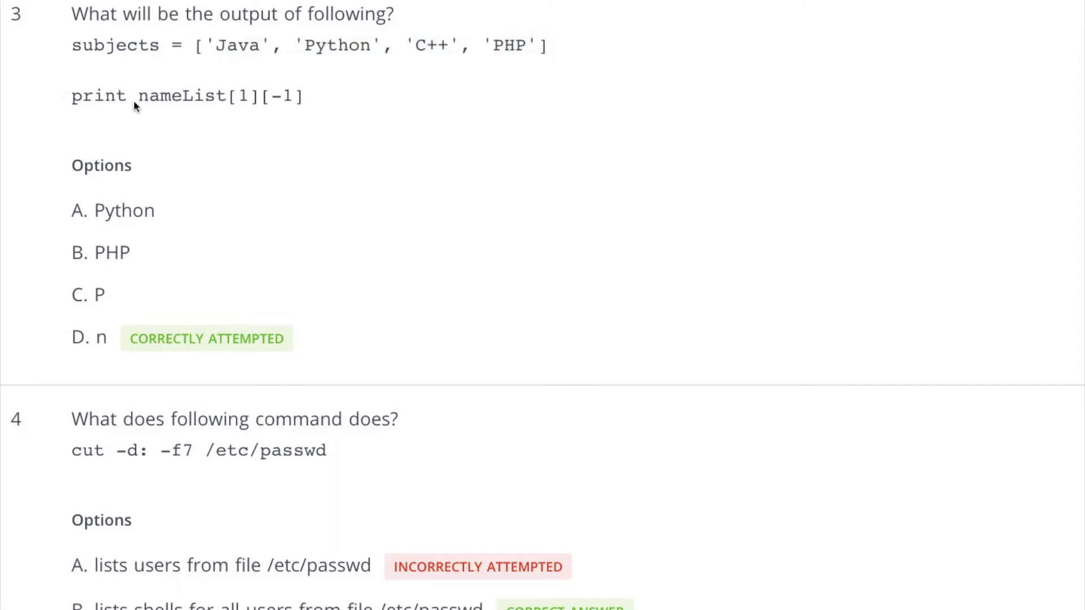
{"action": "double_click", "coordinate": [178, 96]}
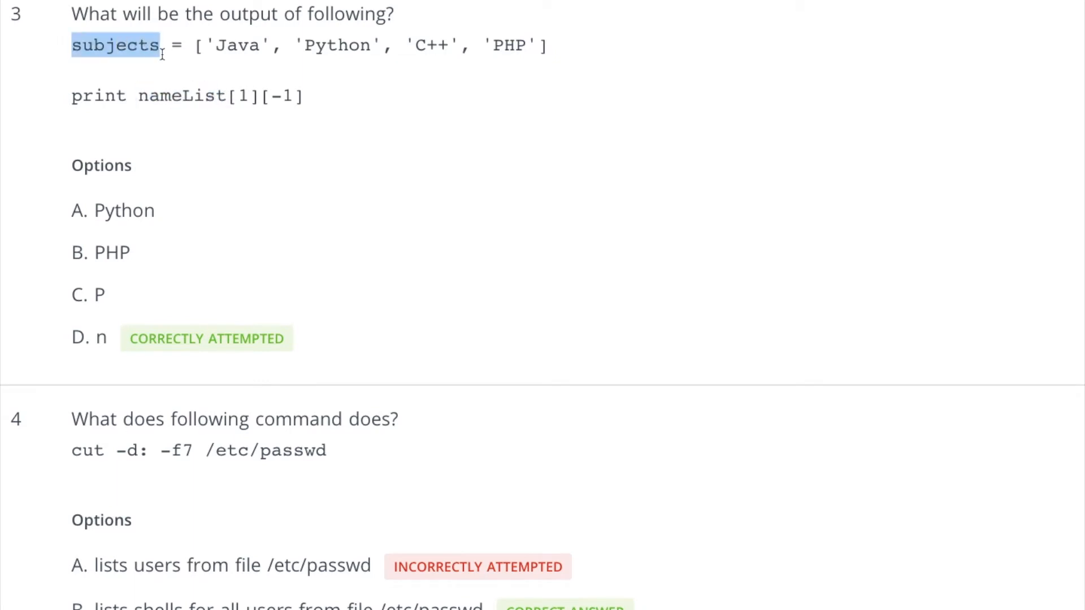
{"action": "double_click", "coordinate": [181, 96]}
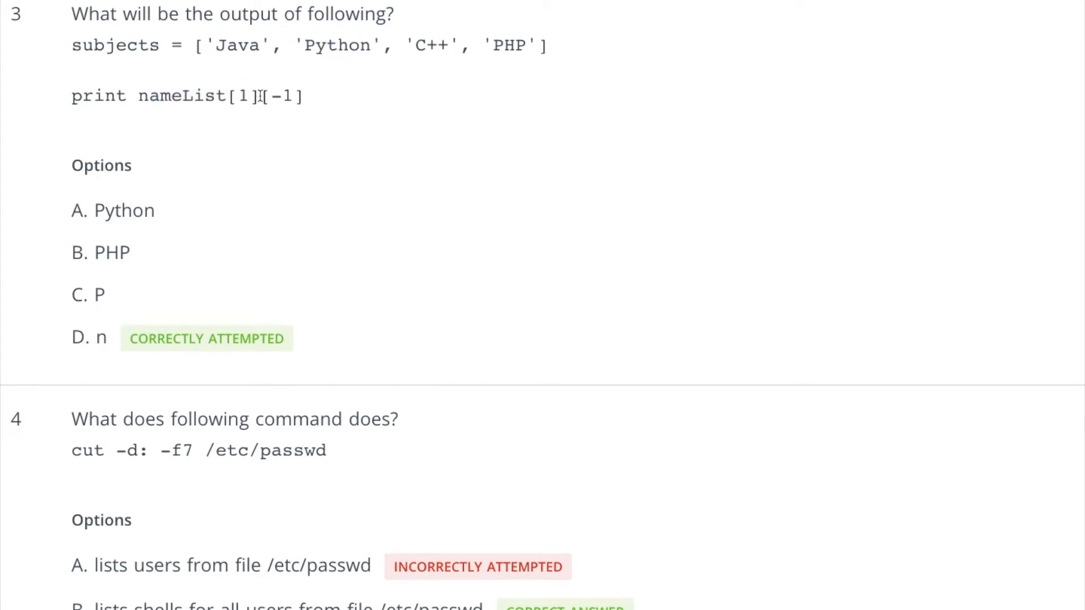
{"action": "left_click_drag", "start_coordinate": [261, 96], "coordinate": [303, 96]}
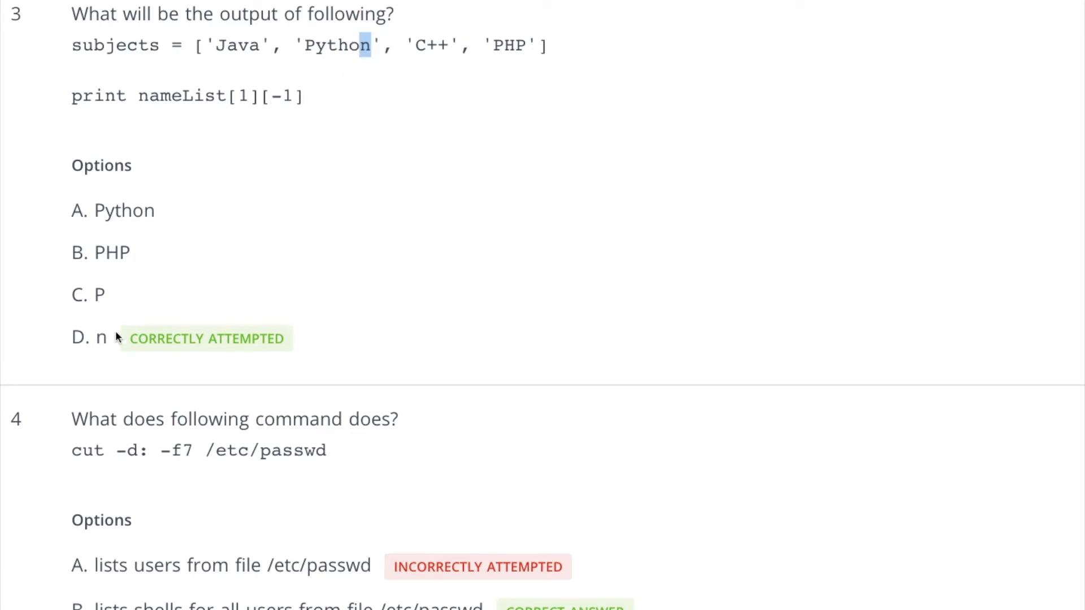
Highlight question 4's /etc/passwd path, the -d: delimiter, and wrongly chosen answer A.
{"action": "scroll", "scroll_direction": "down", "scroll_amount": 3}
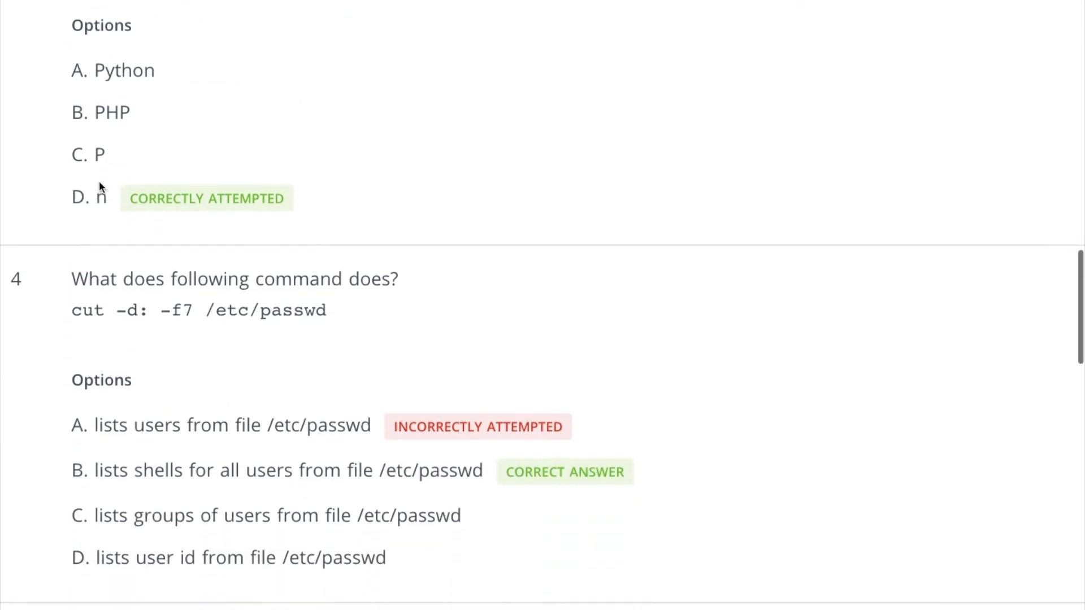
{"action": "scroll", "scroll_direction": "down", "scroll_amount": 3}
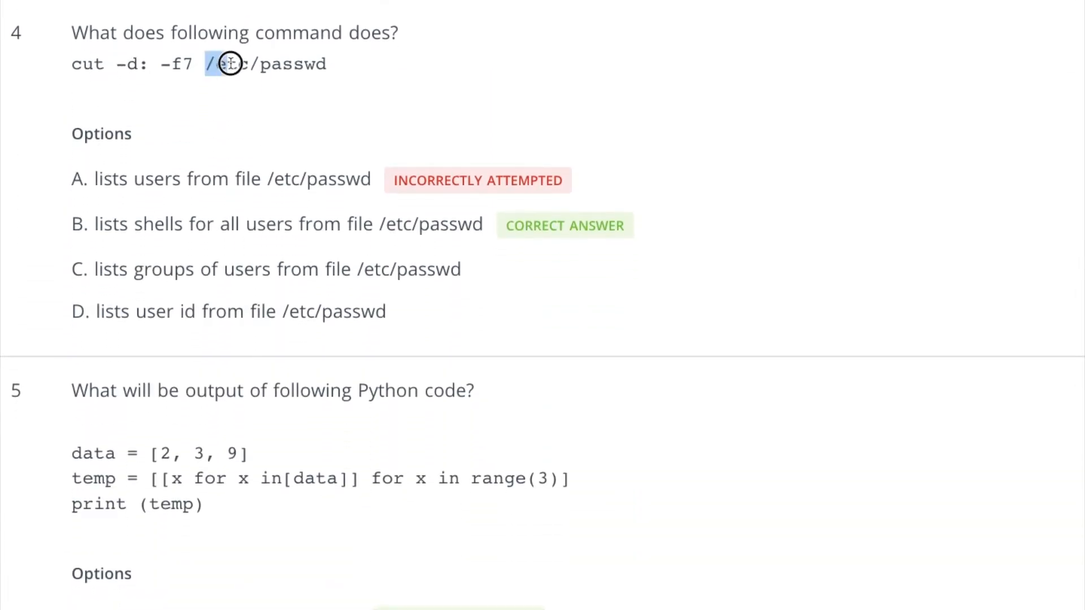
{"action": "left_click_drag", "start_coordinate": [222, 63], "coordinate": [331, 65]}
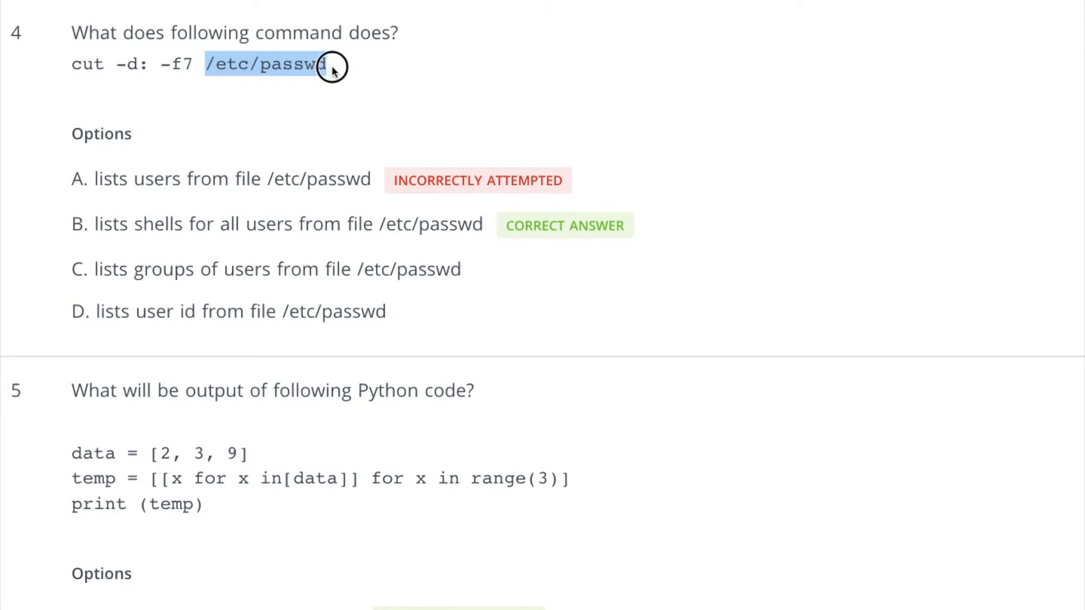
{"action": "left_click", "coordinate": [332, 64]}
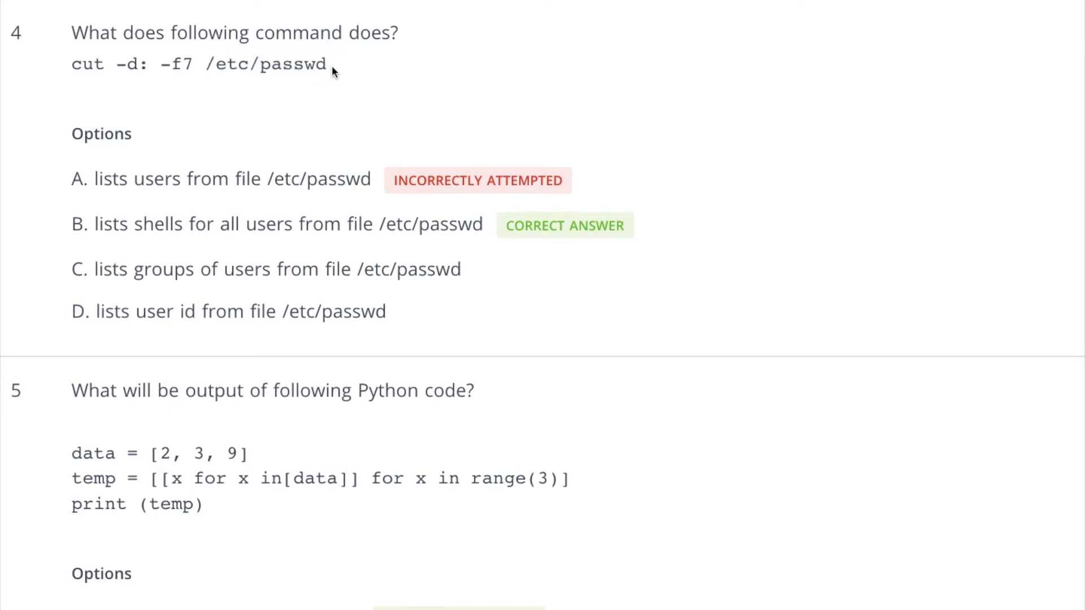
{"action": "mouse_move", "coordinate": [277, 83]}
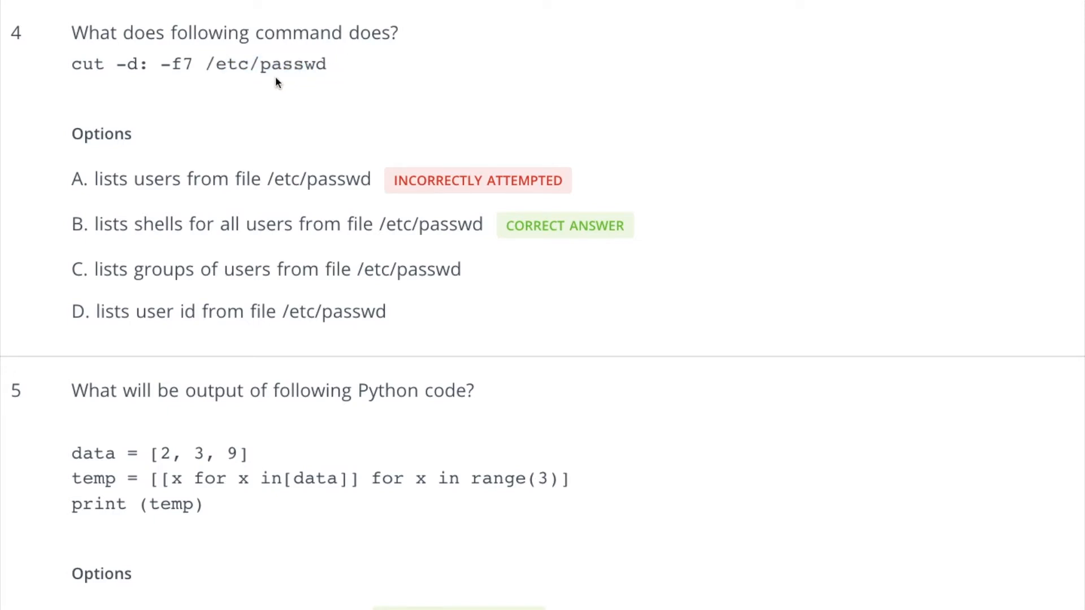
{"action": "mouse_move", "coordinate": [234, 63]}
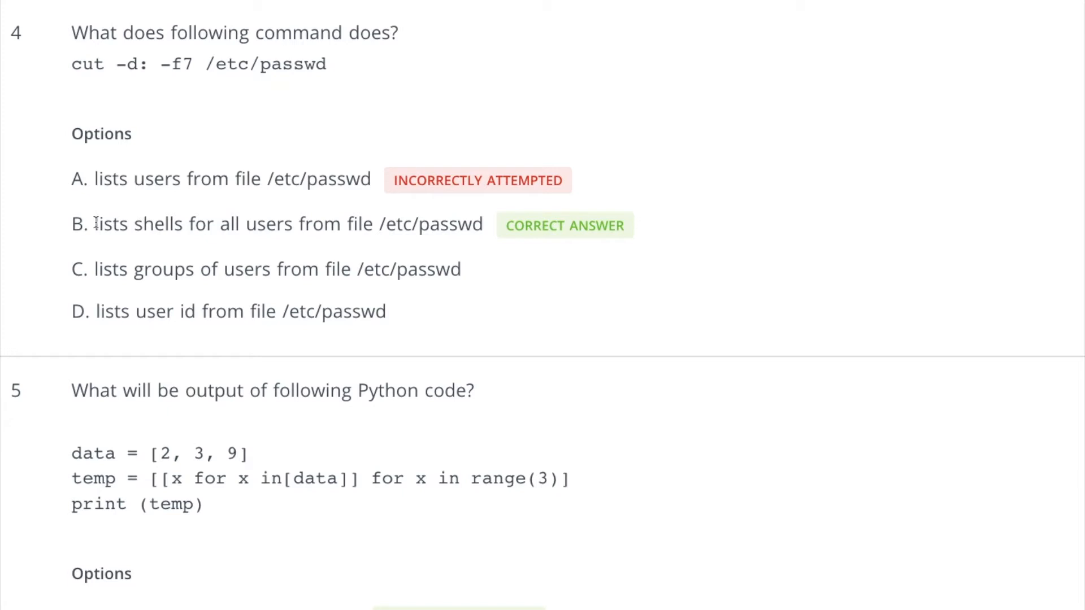
{"action": "mouse_move", "coordinate": [180, 141]}
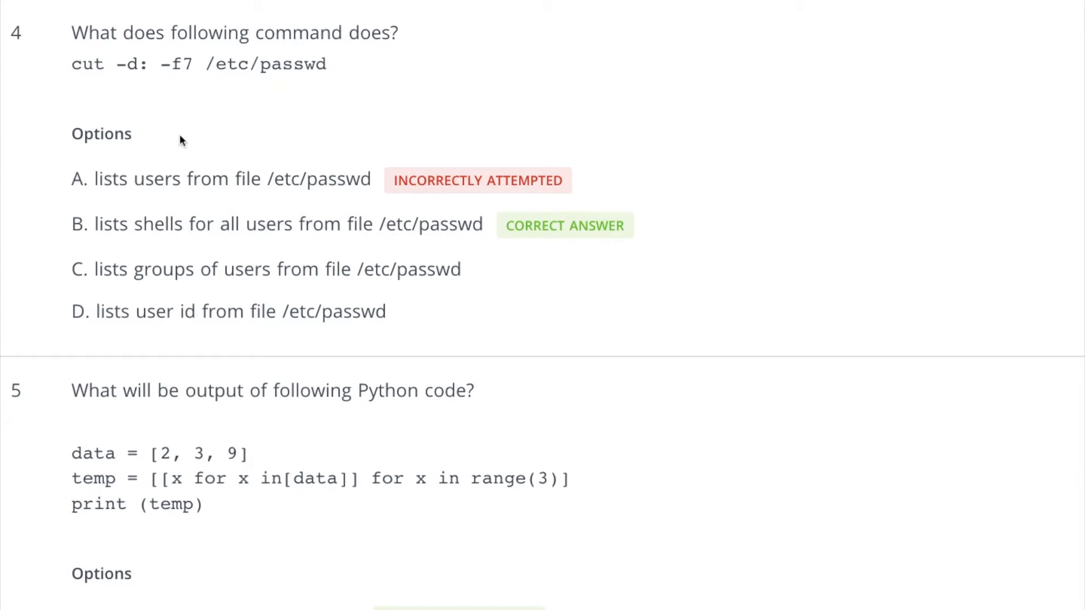
{"action": "double_click", "coordinate": [186, 64]}
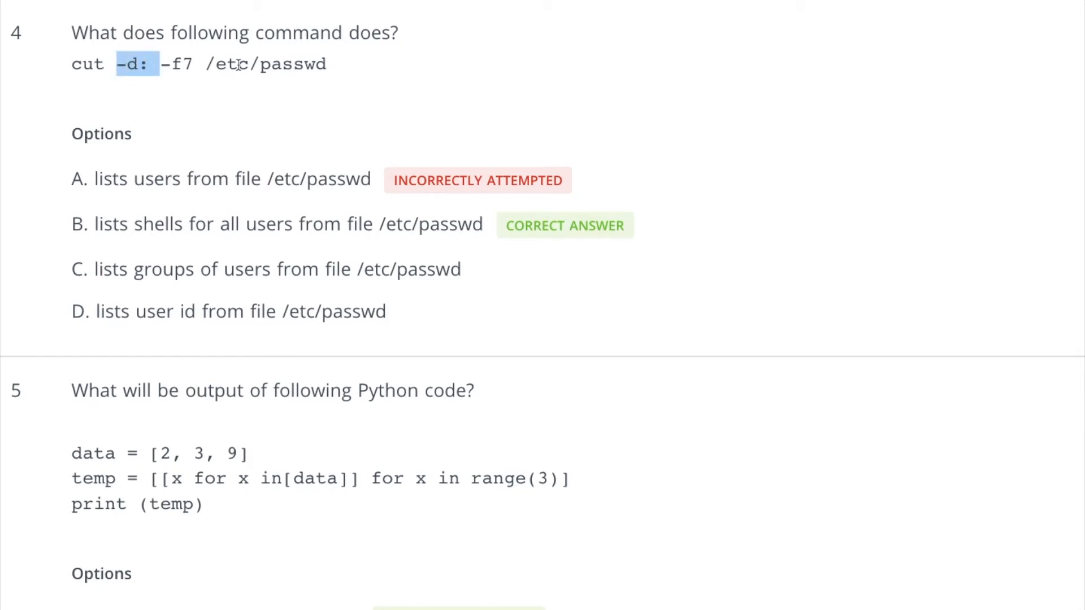
{"action": "mouse_move", "coordinate": [185, 148]}
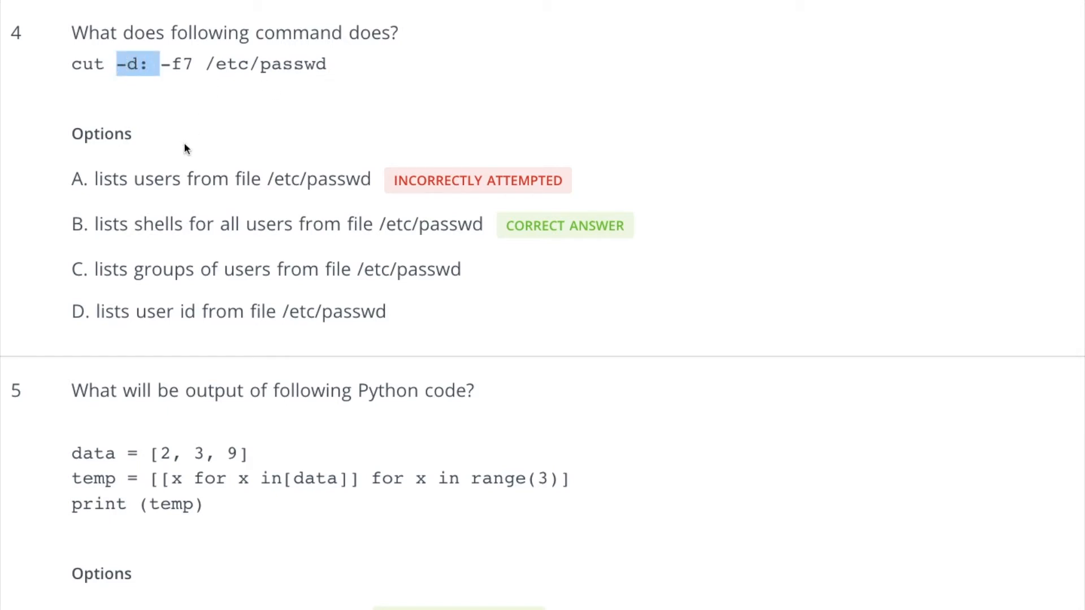
{"action": "mouse_move", "coordinate": [127, 224]}
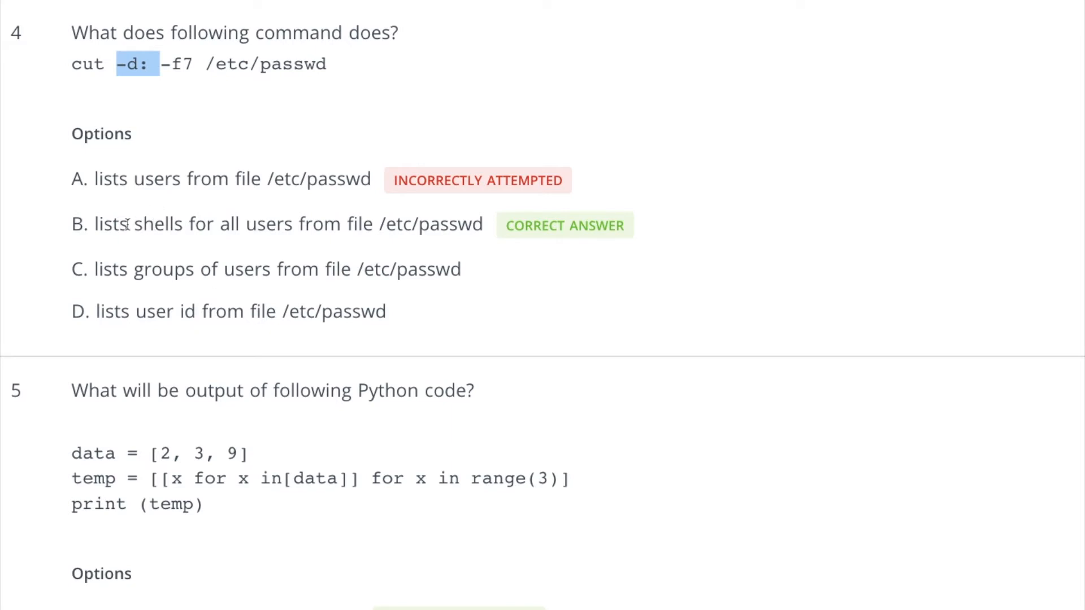
{"action": "left_click_drag", "start_coordinate": [93, 223], "coordinate": [482, 224]}
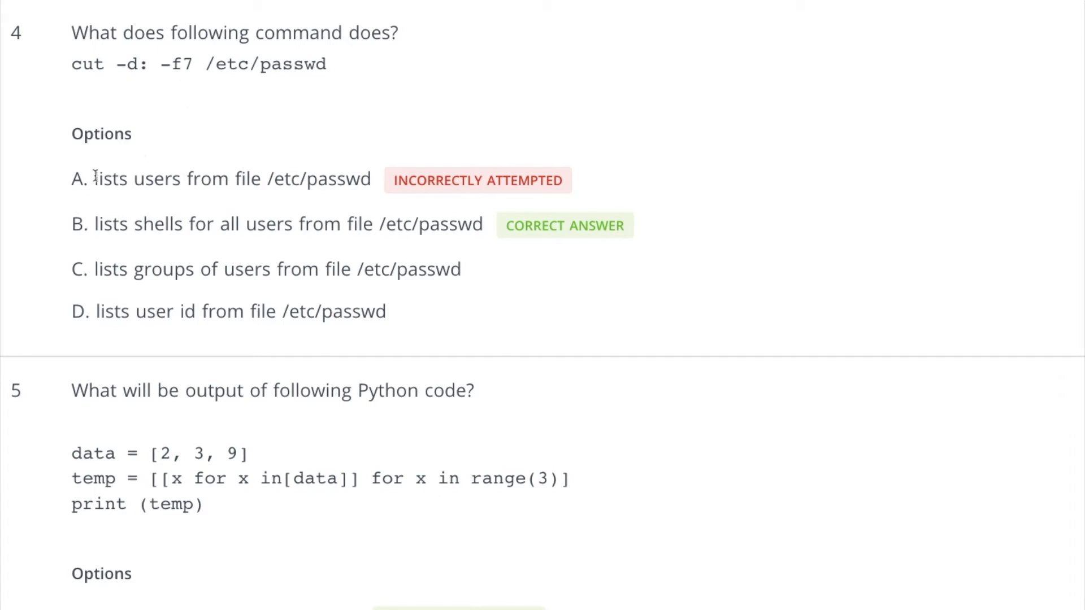
{"action": "left_click_drag", "start_coordinate": [95, 179], "coordinate": [344, 178]}
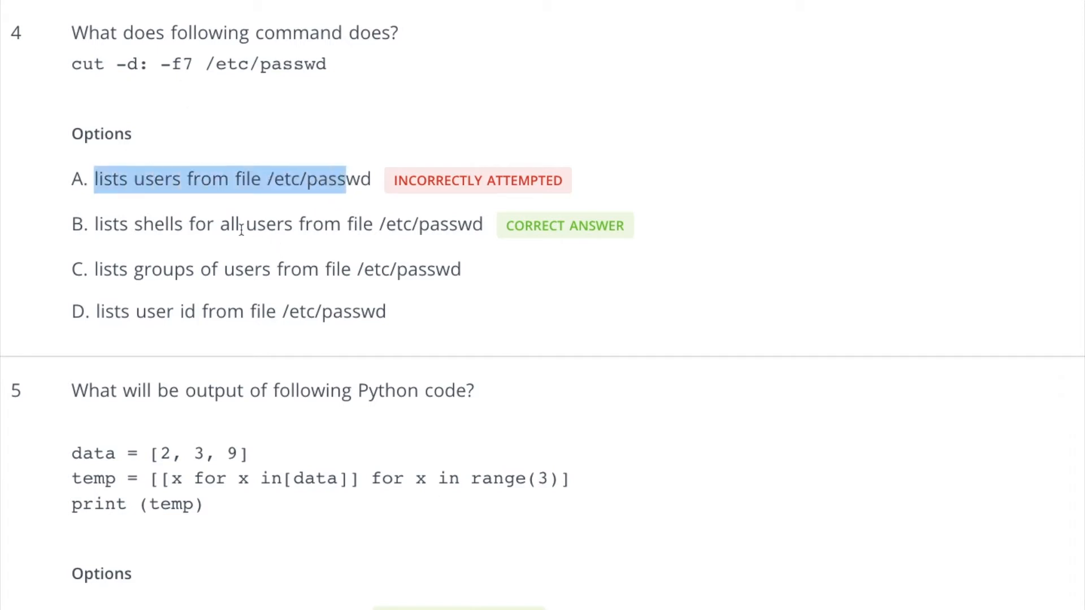
Highlight question 5's data list [2, 3, 9] and the third [[2, 3, 9]] in option A.
{"action": "scroll", "scroll_direction": "down", "scroll_amount": 3}
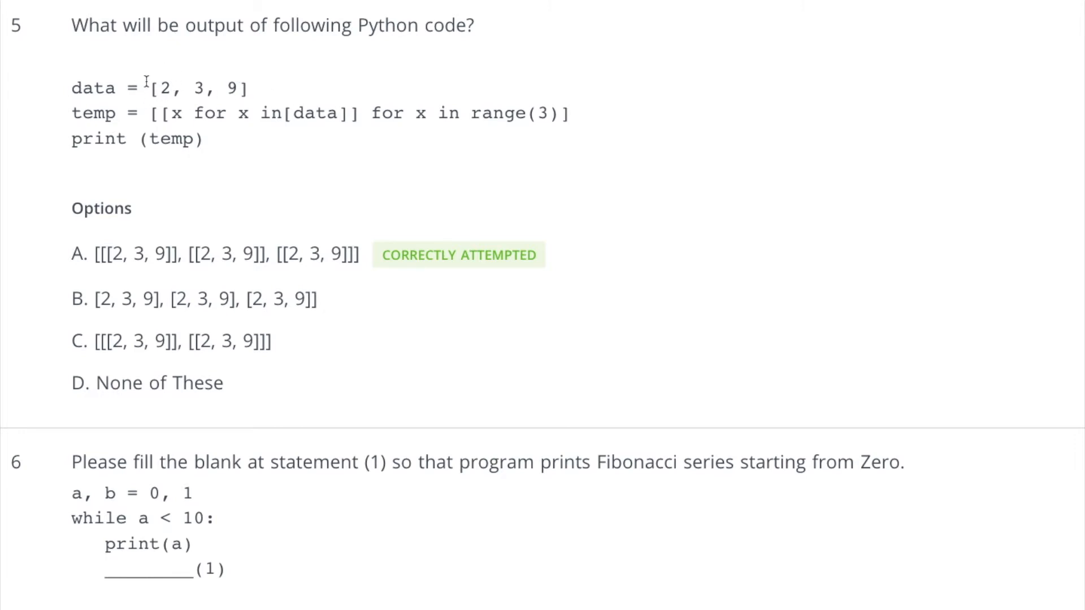
{"action": "left_click_drag", "start_coordinate": [152, 88], "coordinate": [245, 88]}
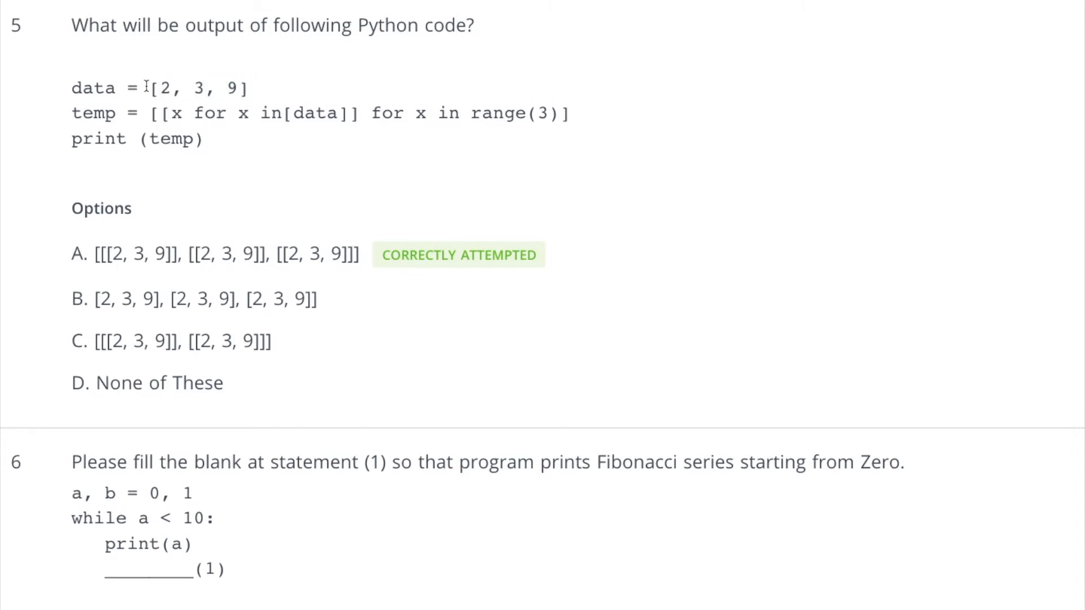
{"action": "left_click_drag", "start_coordinate": [145, 88], "coordinate": [249, 88]}
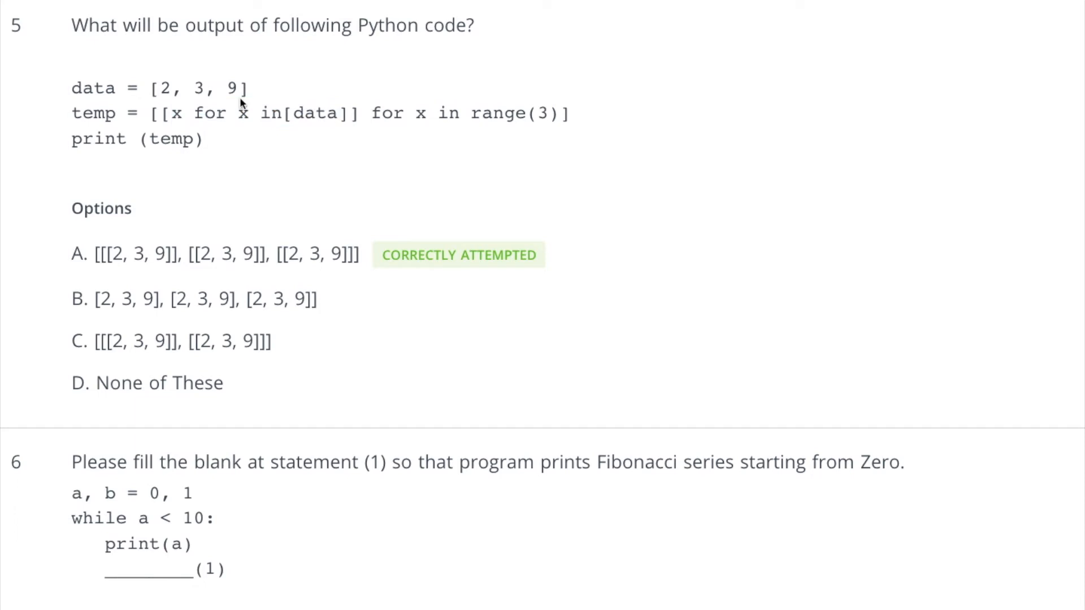
{"action": "left_click_drag", "start_coordinate": [148, 88], "coordinate": [247, 88]}
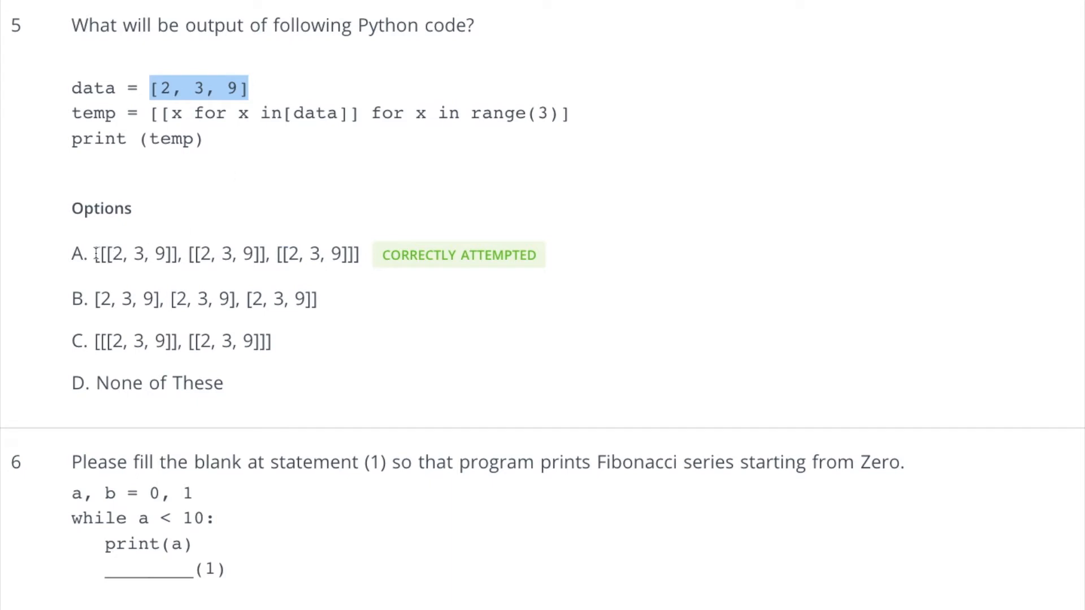
{"action": "left_click_drag", "start_coordinate": [97, 254], "coordinate": [176, 254]}
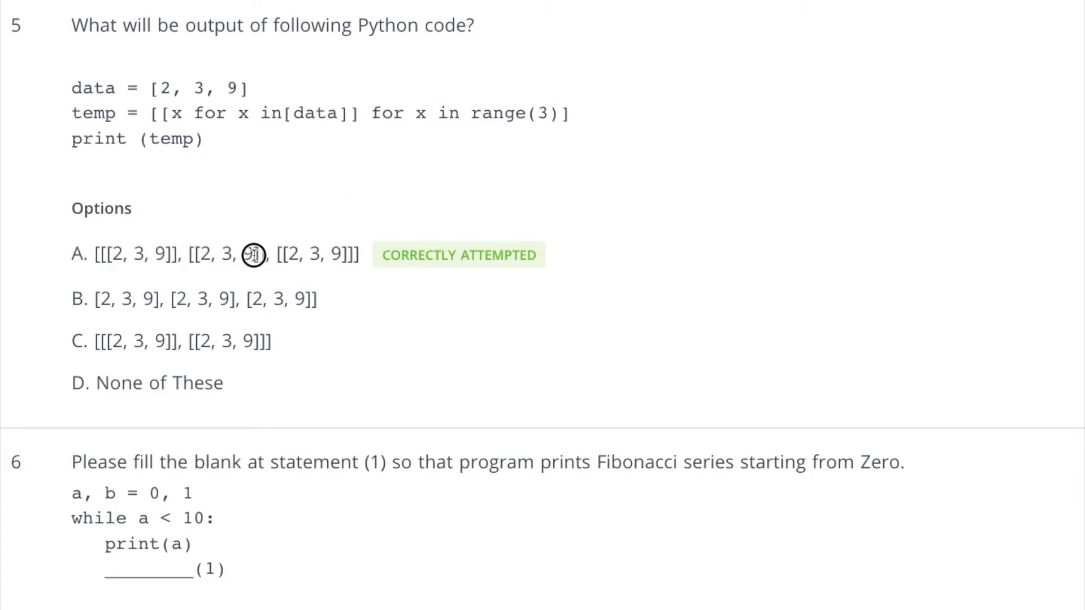
{"action": "left_click_drag", "start_coordinate": [252, 254], "coordinate": [326, 254]}
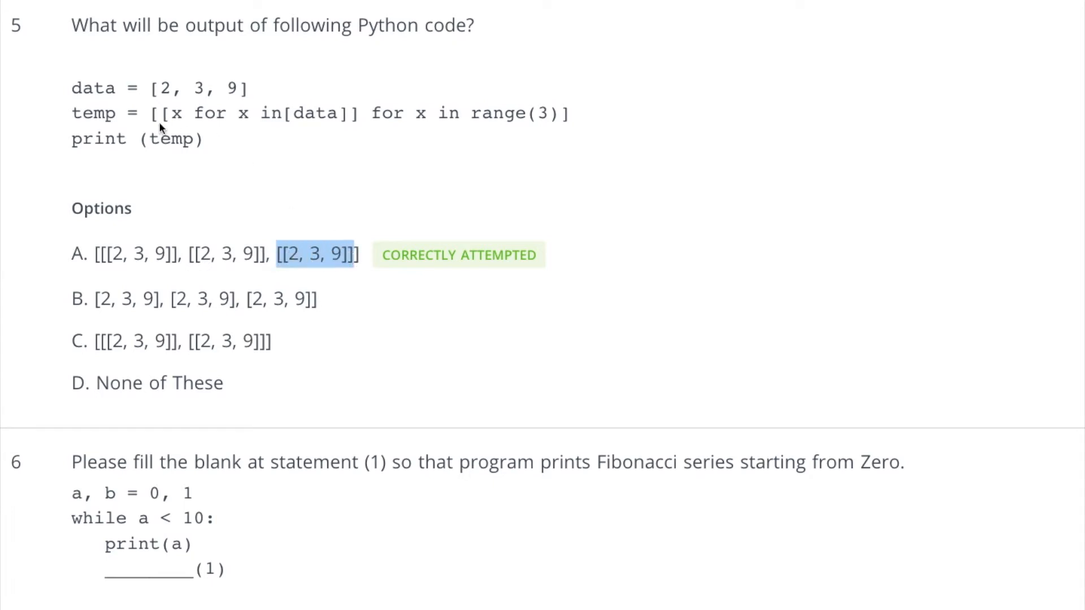
{"action": "left_click_drag", "start_coordinate": [151, 113], "coordinate": [460, 113]}
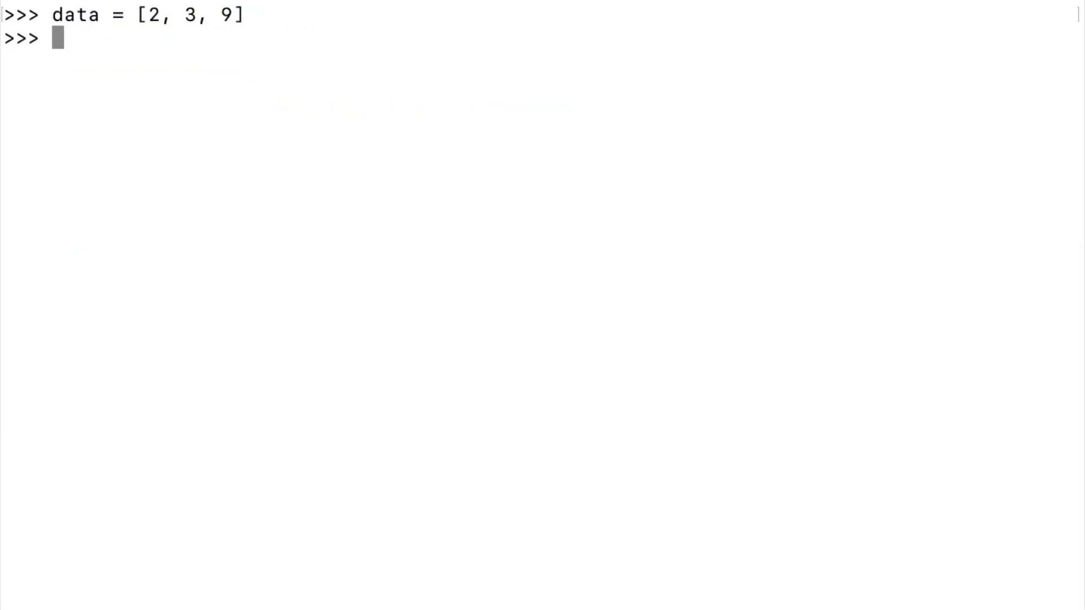
Evaluate [data], len(data) and len([data]), then highlight the inner comprehension over data.
{"action": "type", "text": "[data"}
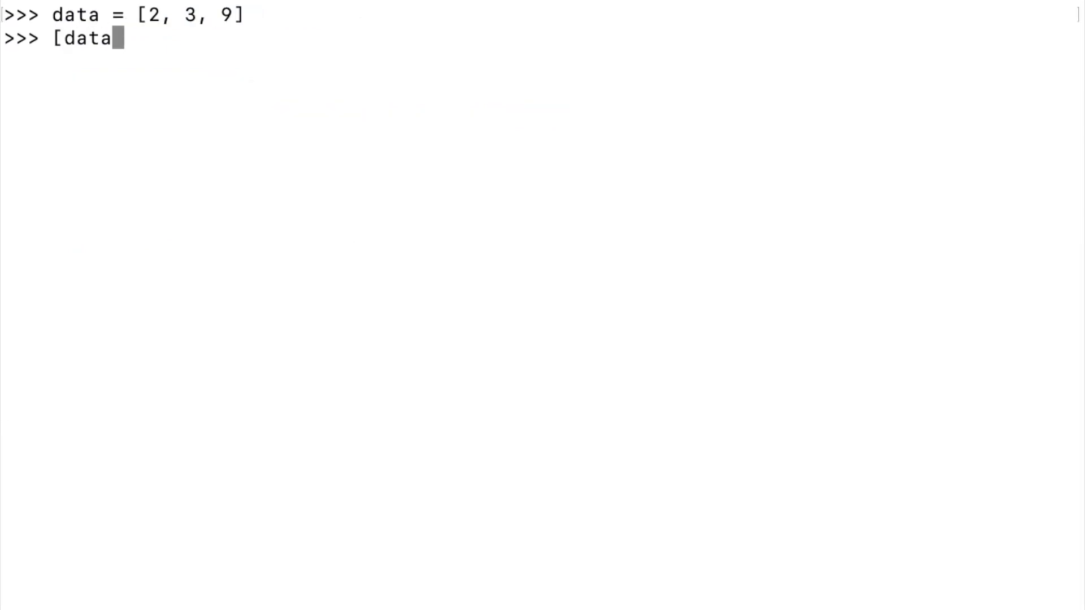
{"action": "type", "text": "]"}
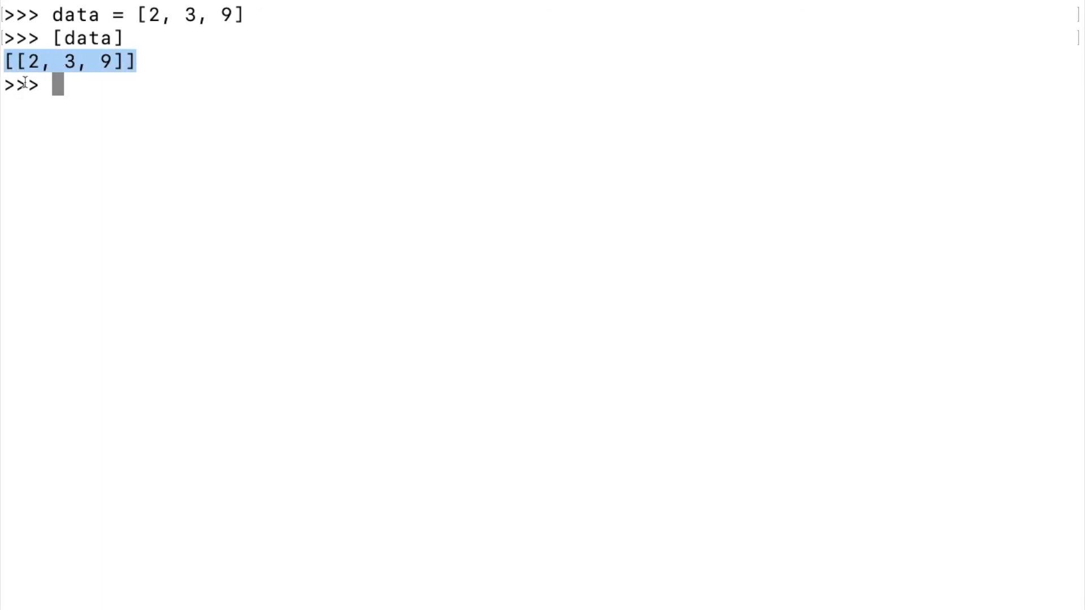
{"action": "type", "text": "len(d"}
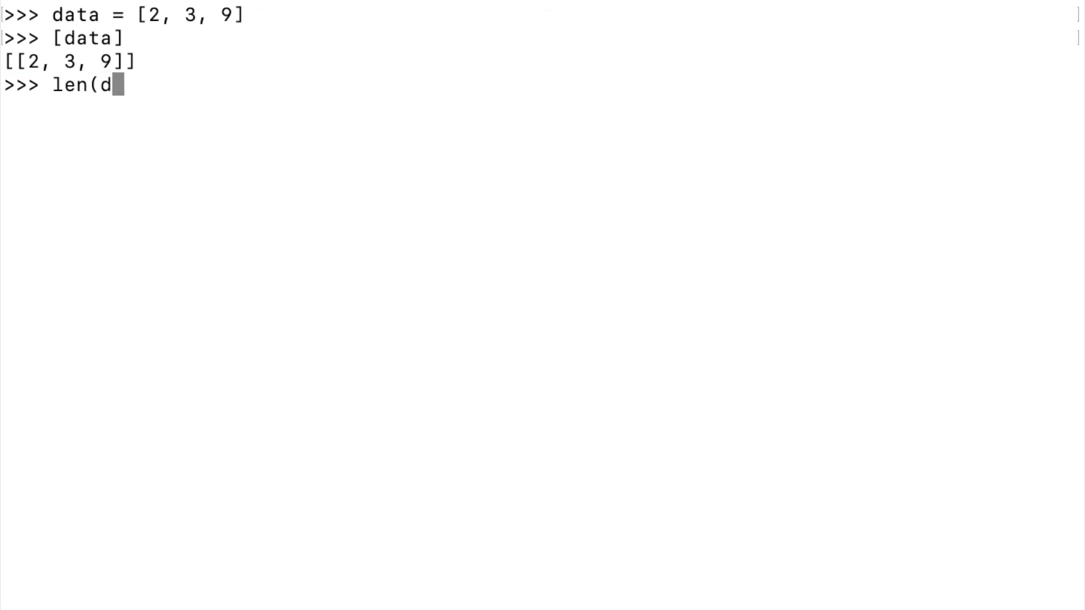
{"action": "type", "text": "ata)"}
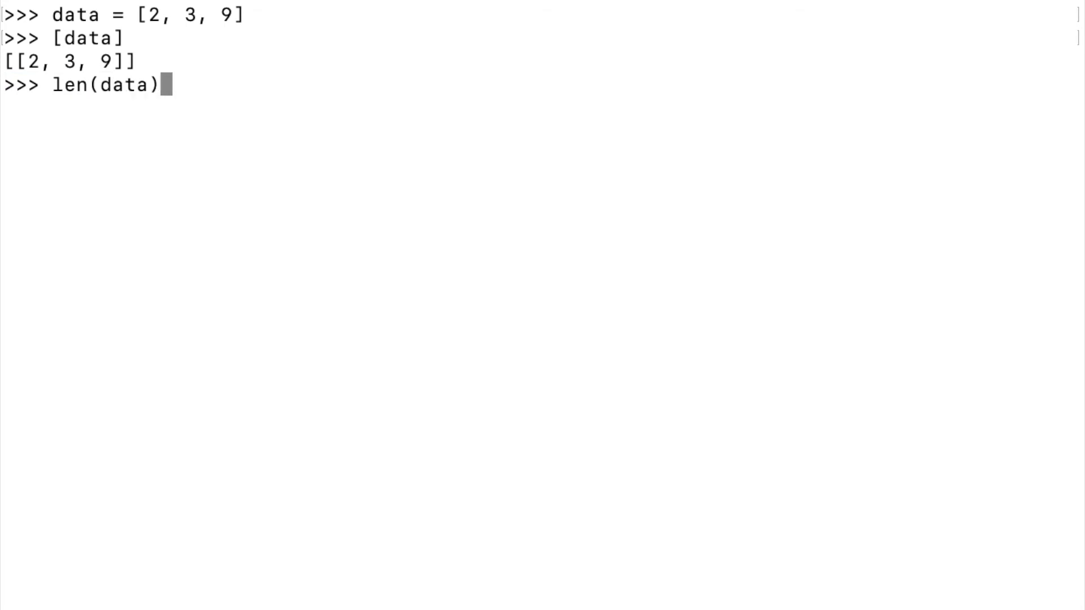
{"action": "type", "text": "len([data])"}
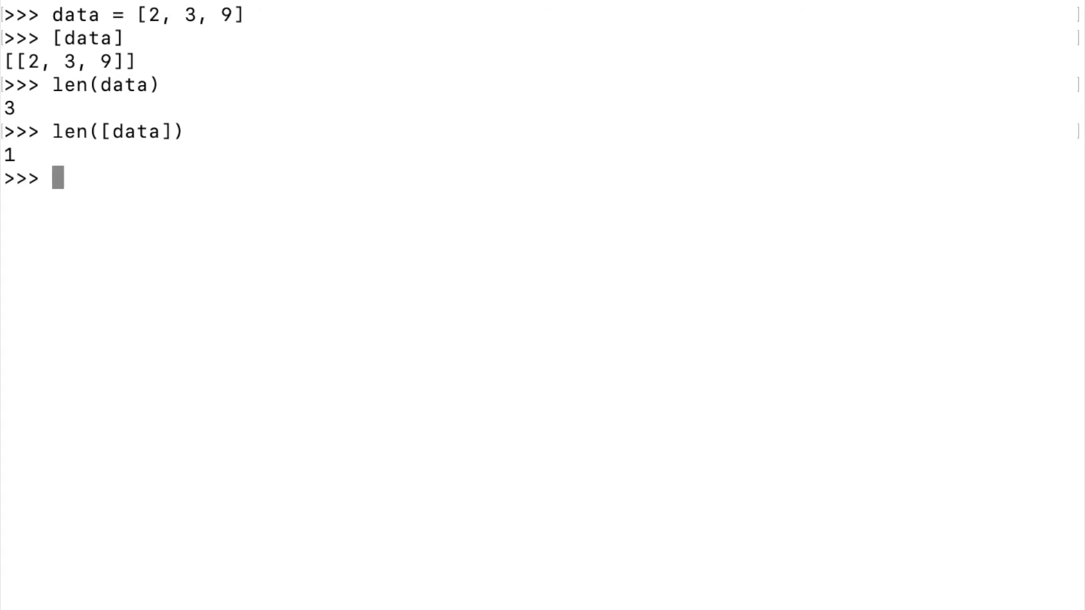
{"action": "left_click_drag", "start_coordinate": [12, 61], "coordinate": [127, 61]}
{"action": "type", "text": "[[x for x in[data]] for x in range(3)]"}
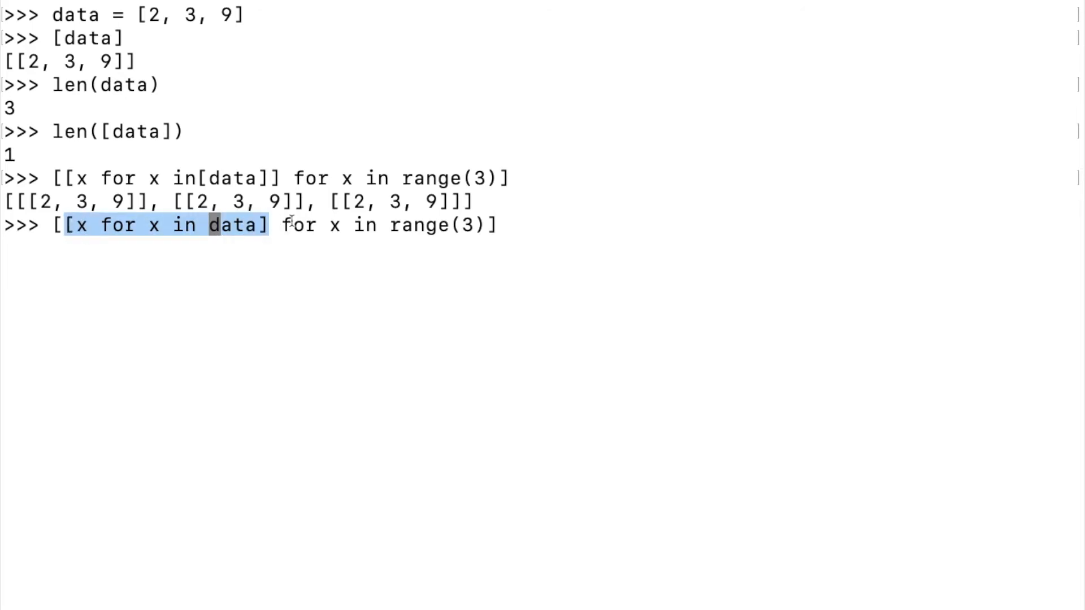
{"action": "mouse_move", "coordinate": [317, 243]}
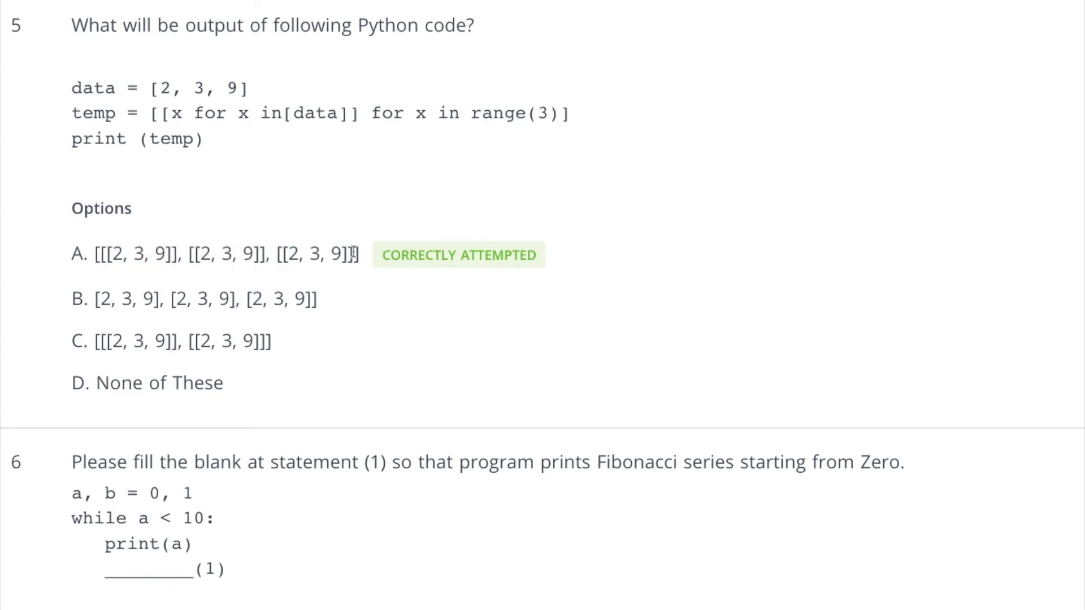
Scroll to question 6's Fibonacci loop and select text in option B.
{"action": "scroll", "scroll_direction": "down", "scroll_amount": 3}
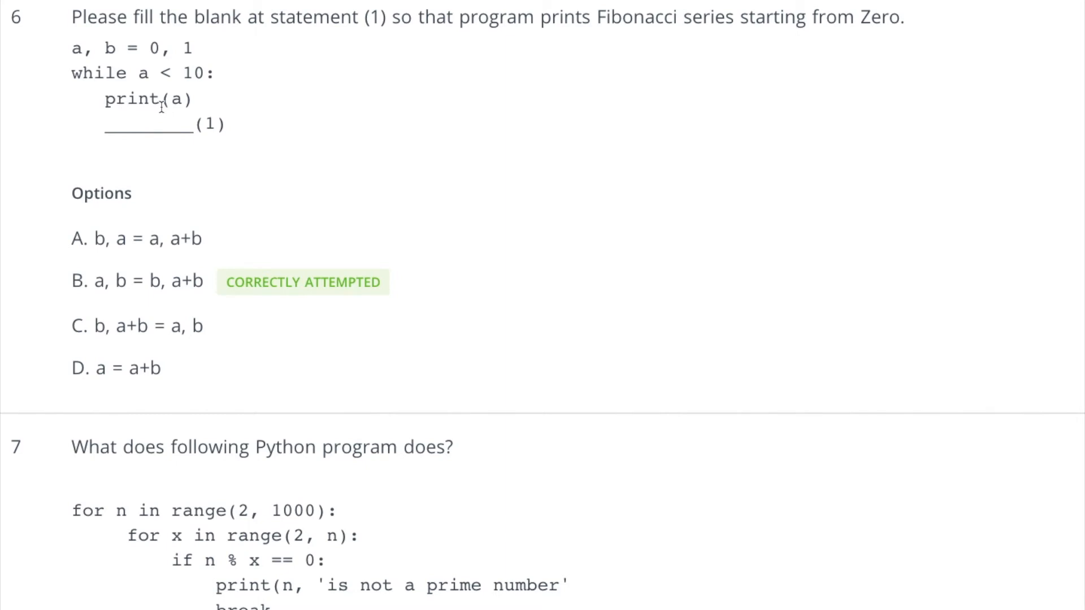
{"action": "mouse_move", "coordinate": [149, 76]}
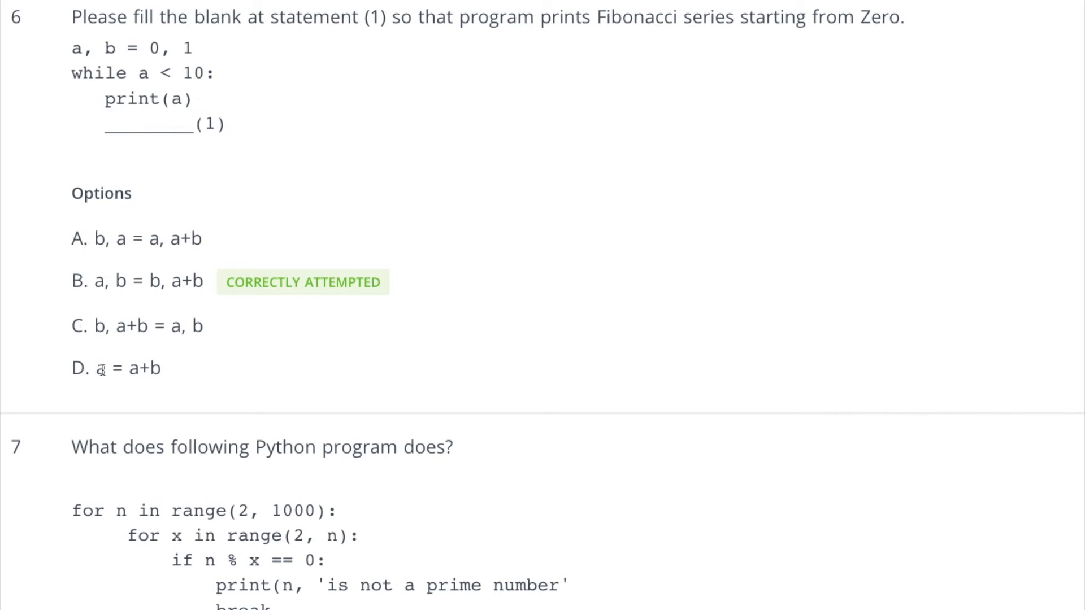
{"action": "mouse_move", "coordinate": [96, 283]}
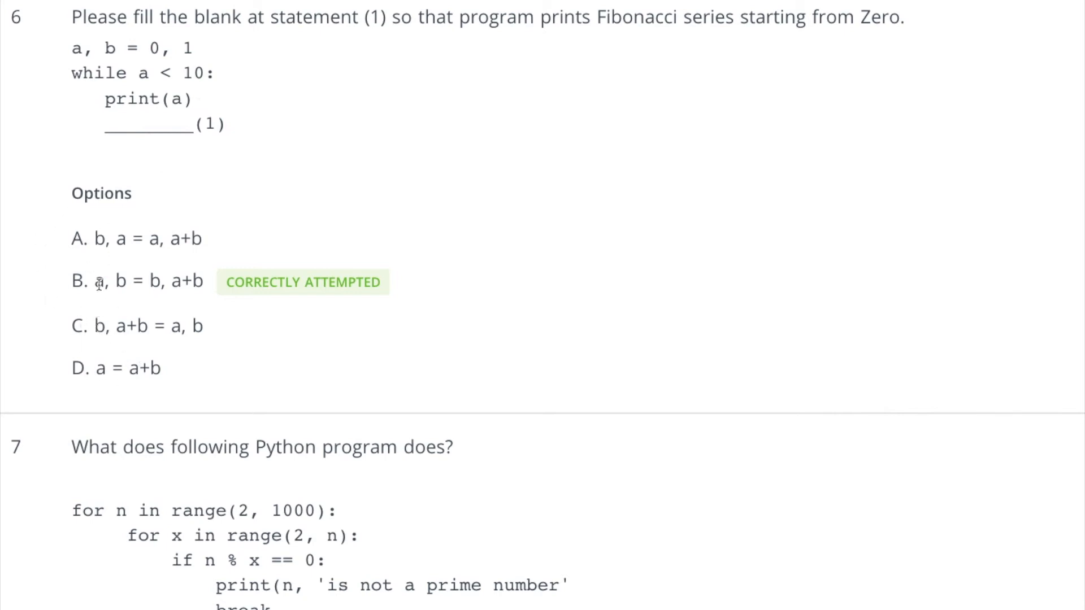
{"action": "double_click", "coordinate": [147, 281]}
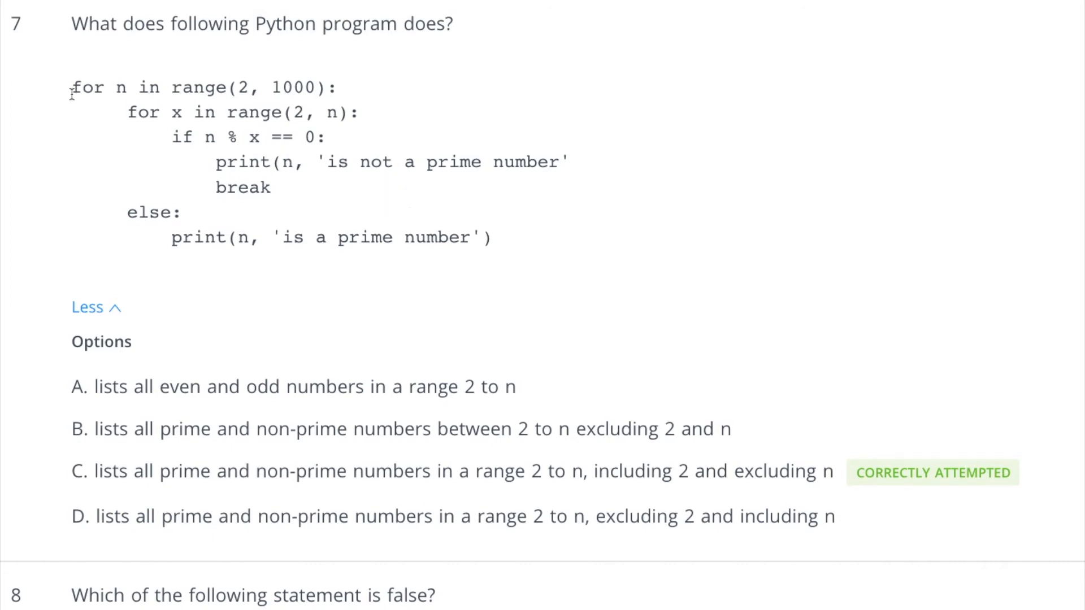
Highlight the whole prime-number program, clear it, then highlight 'between' in option B.
{"action": "left_click_drag", "start_coordinate": [72, 87], "coordinate": [339, 87]}
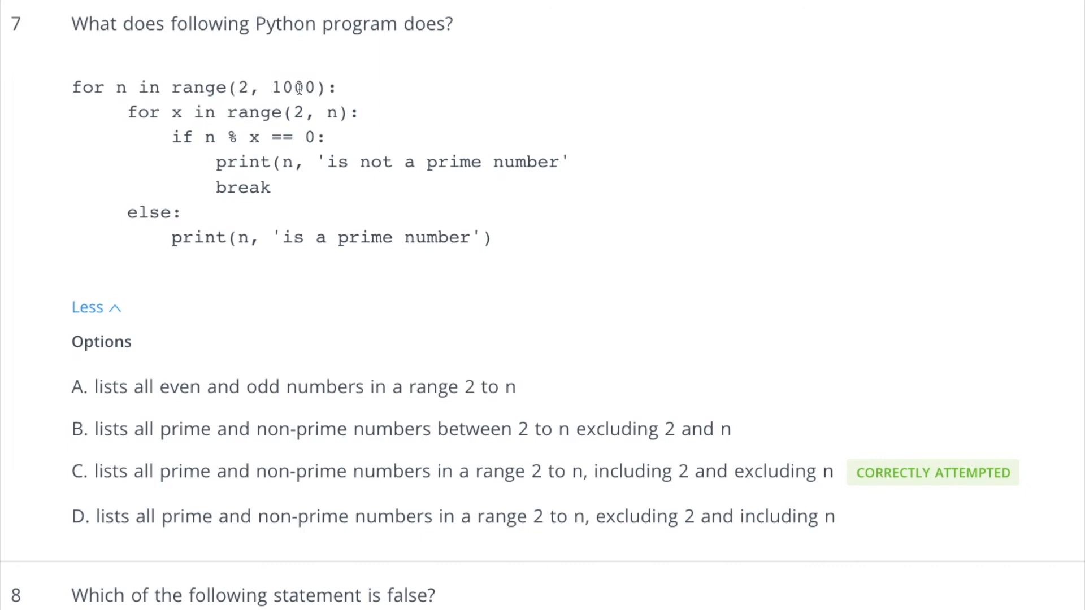
{"action": "mouse_move", "coordinate": [97, 382]}
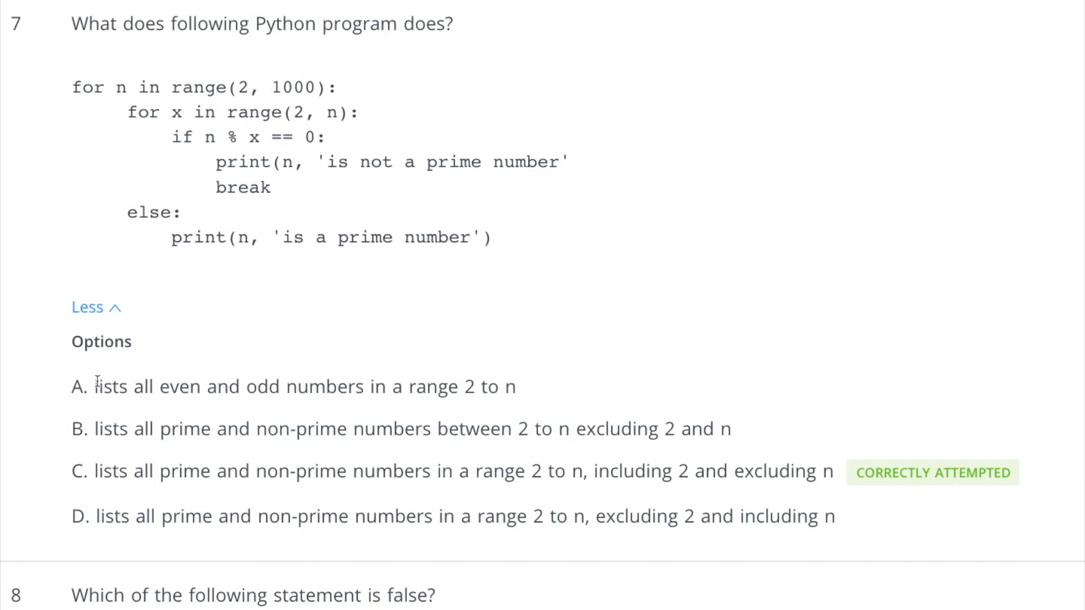
{"action": "left_click_drag", "start_coordinate": [96, 386], "coordinate": [446, 386]}
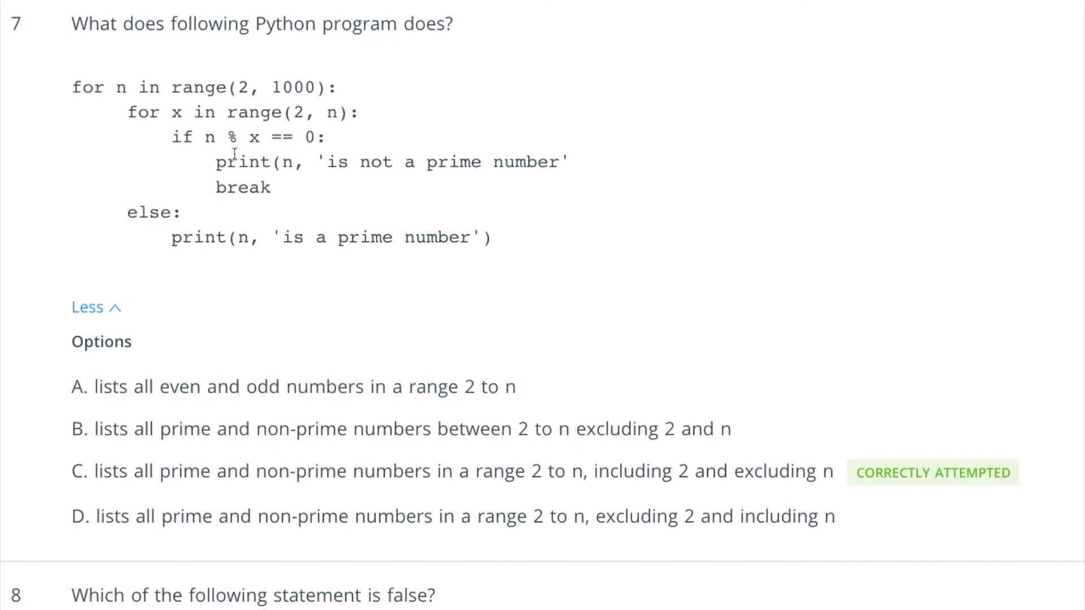
{"action": "mouse_move", "coordinate": [527, 397]}
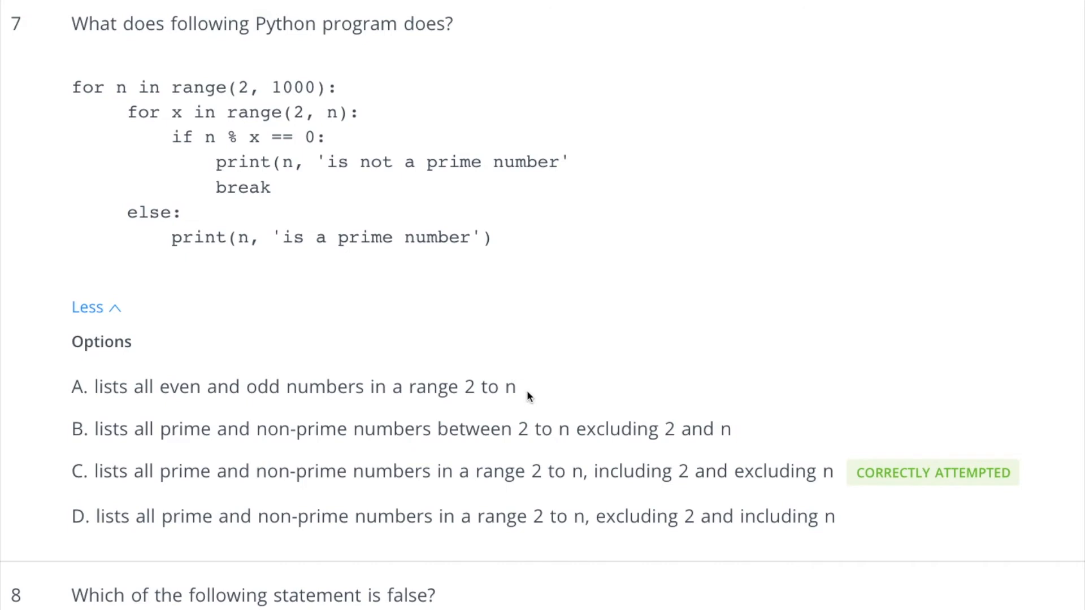
{"action": "mouse_move", "coordinate": [95, 434]}
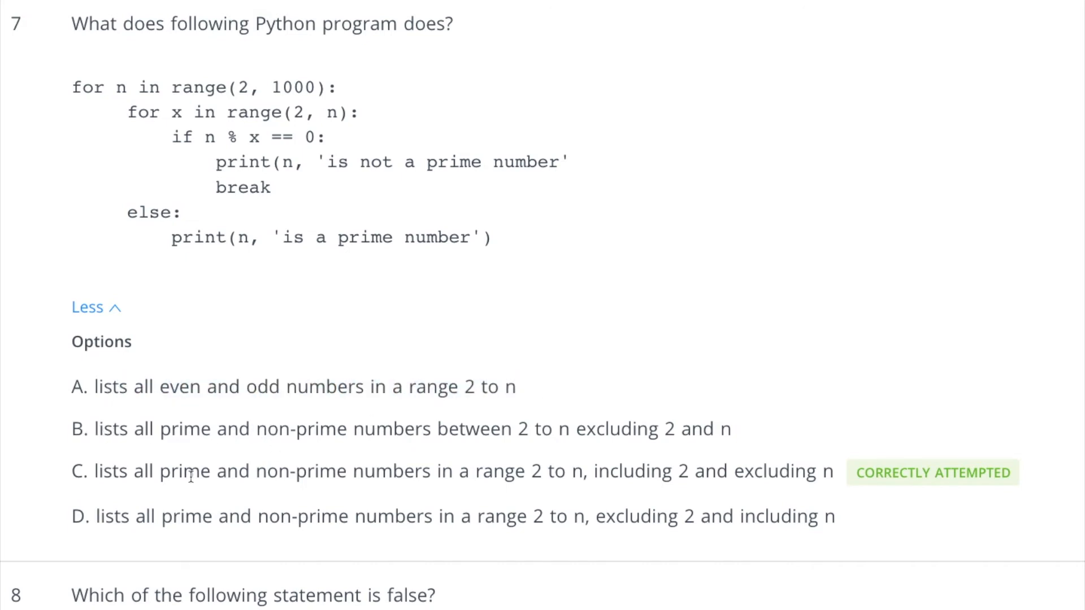
{"action": "mouse_move", "coordinate": [352, 448]}
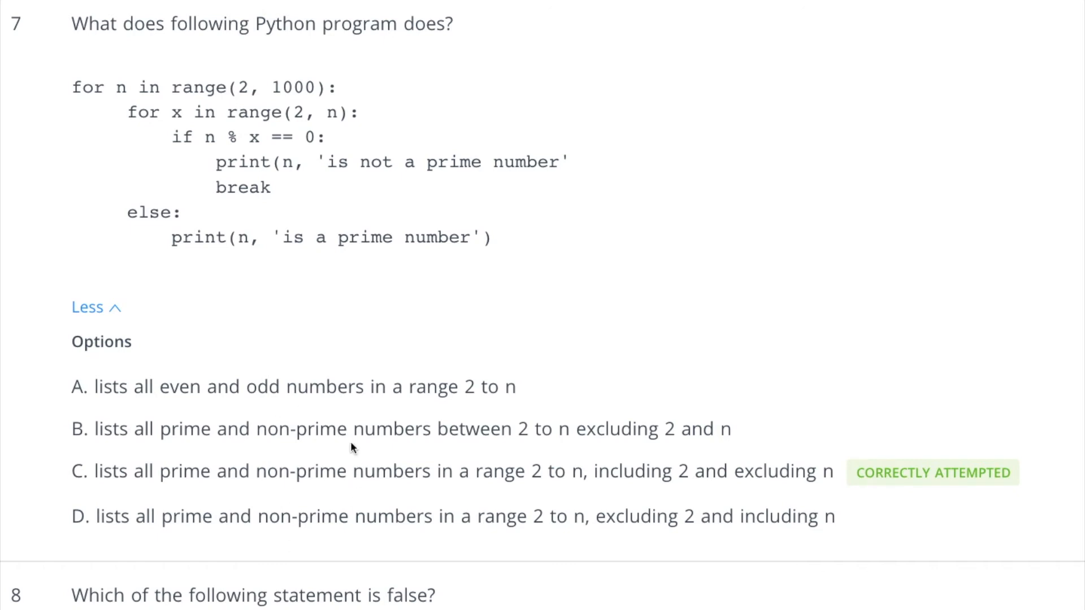
{"action": "left_click_drag", "start_coordinate": [72, 87], "coordinate": [249, 136]}
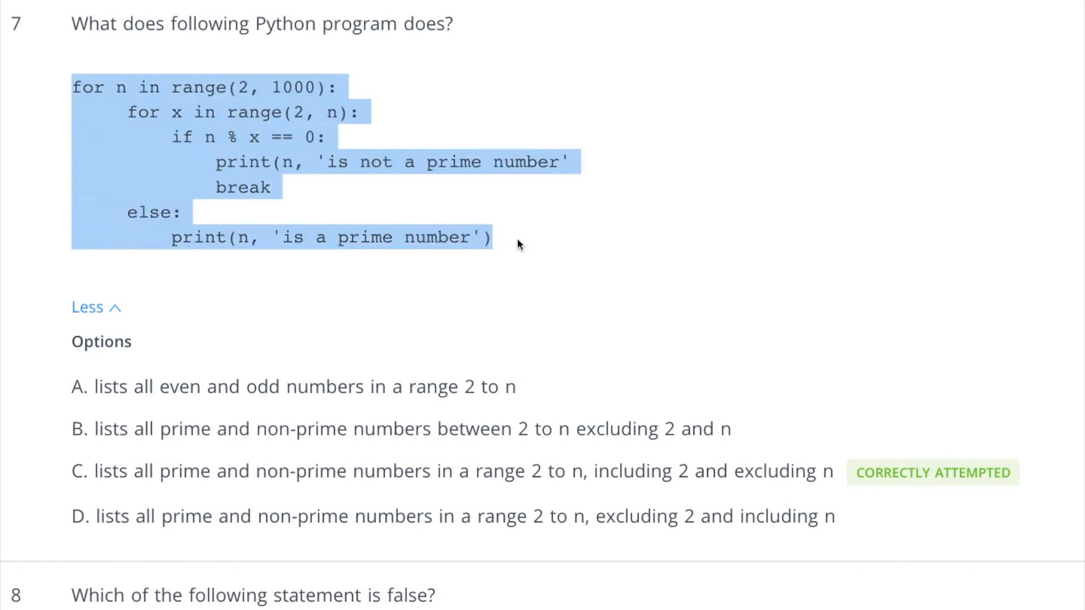
{"action": "left_click", "coordinate": [432, 429]}
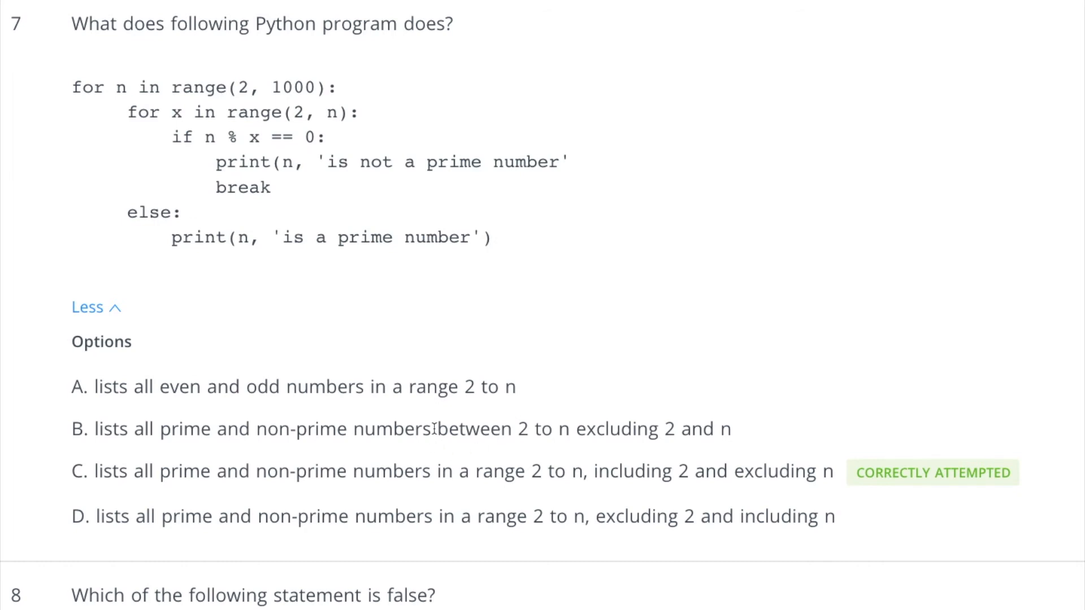
{"action": "double_click", "coordinate": [474, 429]}
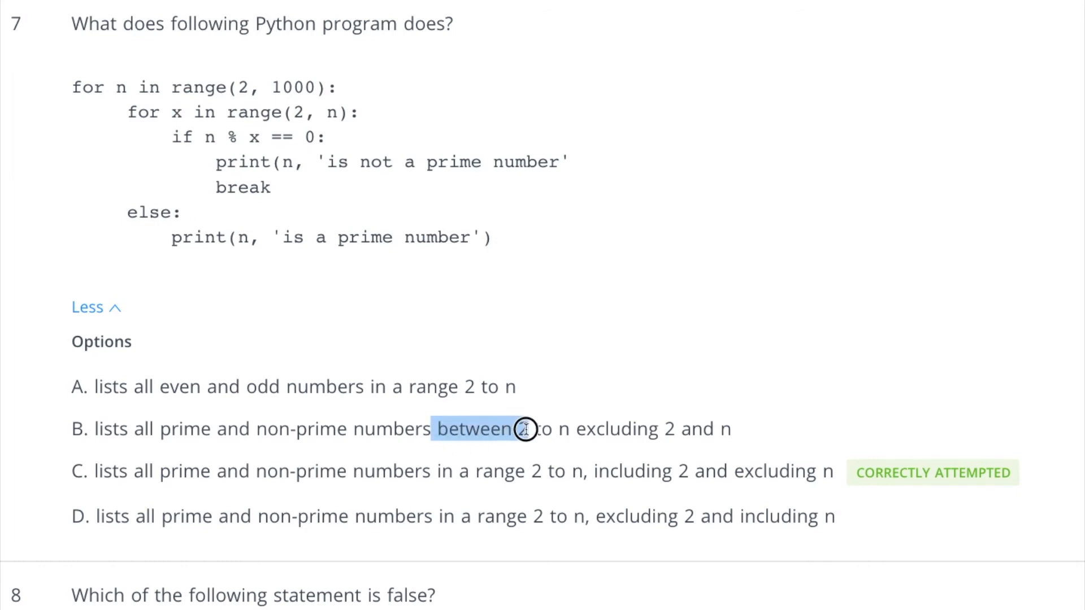
{"action": "left_click_drag", "start_coordinate": [522, 428], "coordinate": [630, 429]}
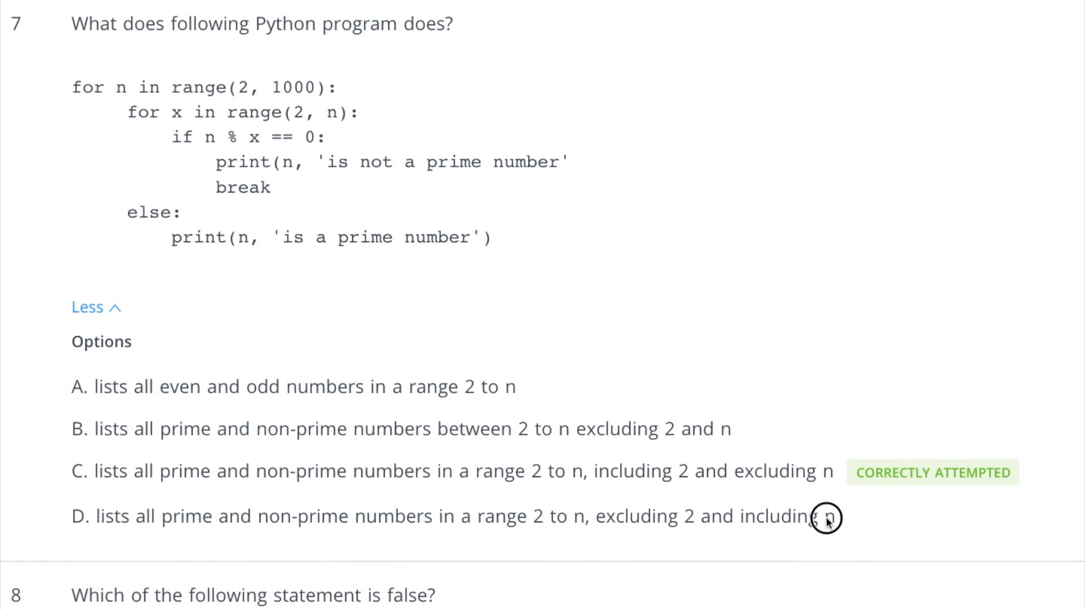
{"action": "mouse_move", "coordinate": [354, 346]}
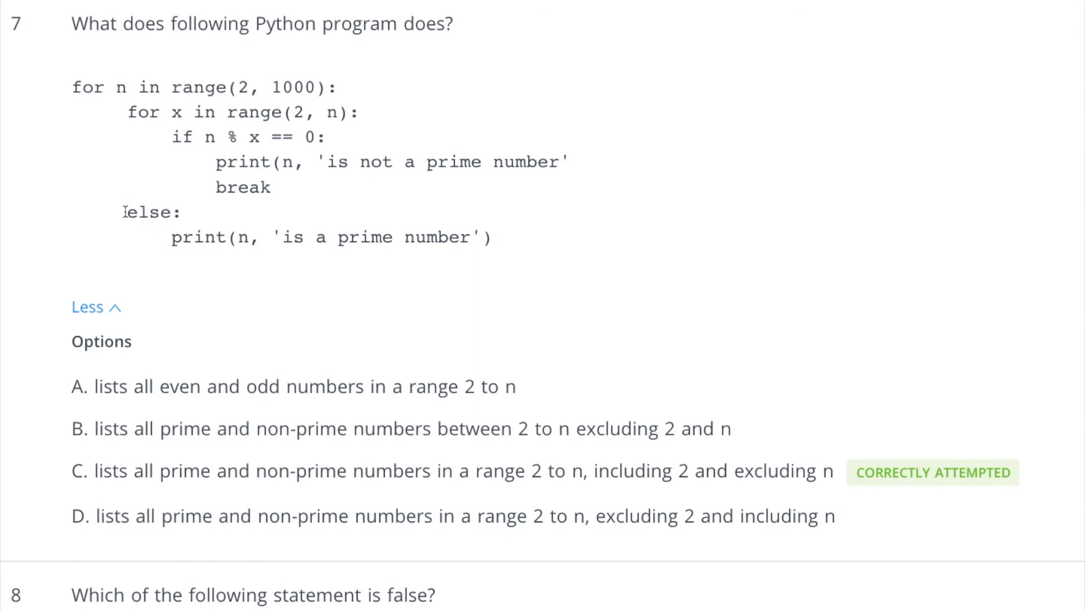
Highlight the 'is not a prime number' print line, then clear the highlight.
{"action": "double_click", "coordinate": [148, 212]}
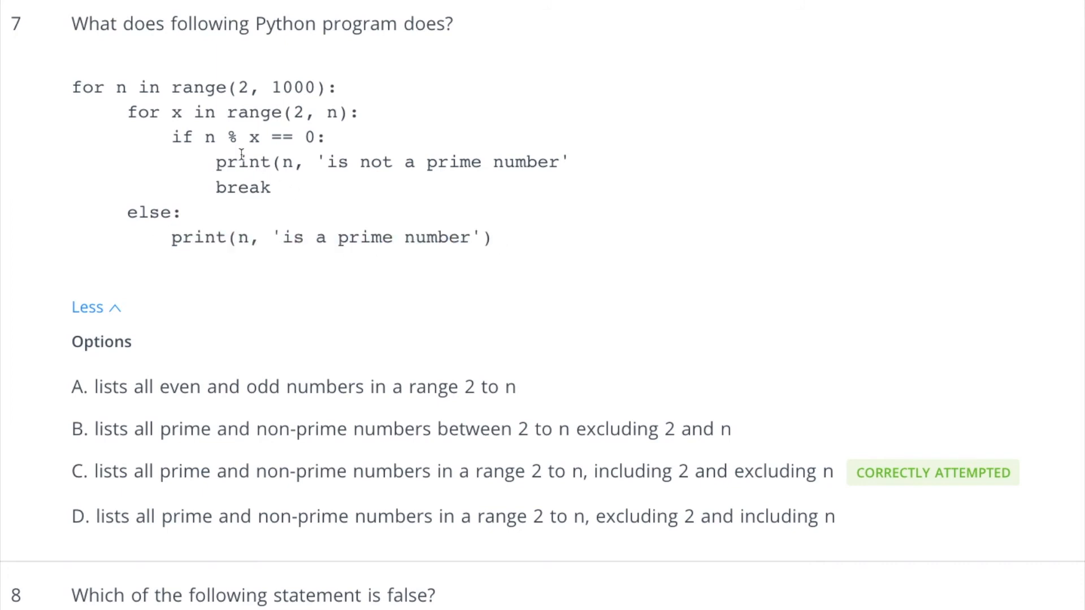
{"action": "double_click", "coordinate": [231, 162]}
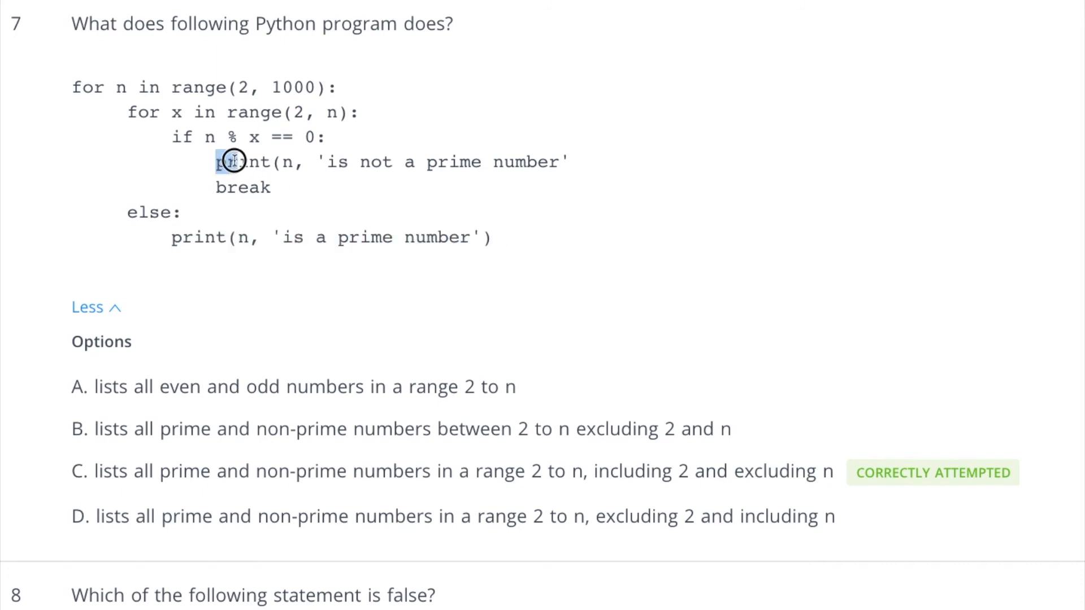
{"action": "left_click_drag", "start_coordinate": [228, 162], "coordinate": [394, 163]}
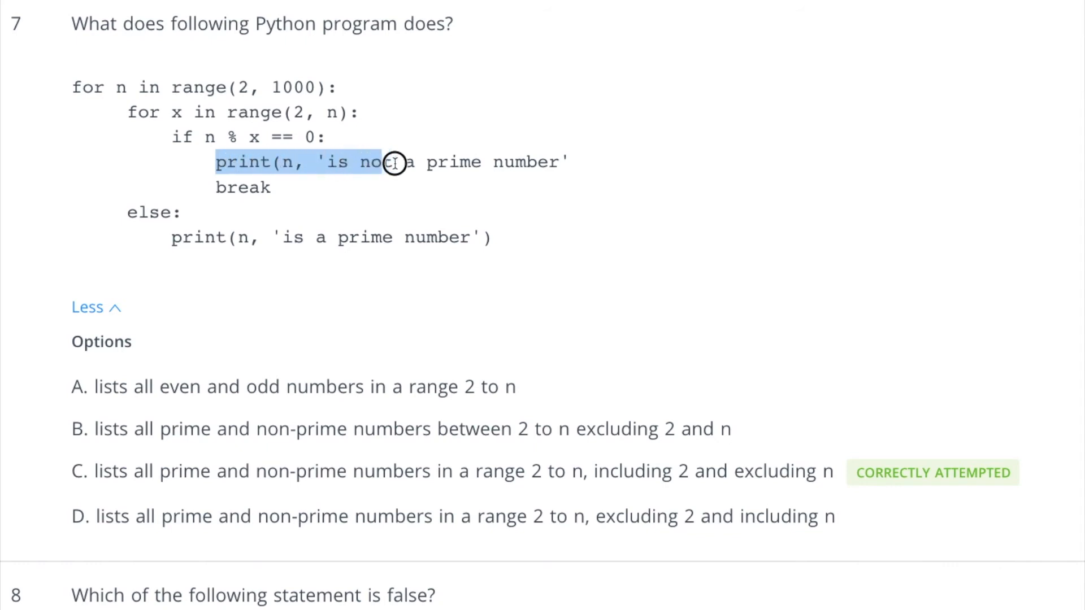
{"action": "left_click_drag", "start_coordinate": [394, 162], "coordinate": [560, 162]}
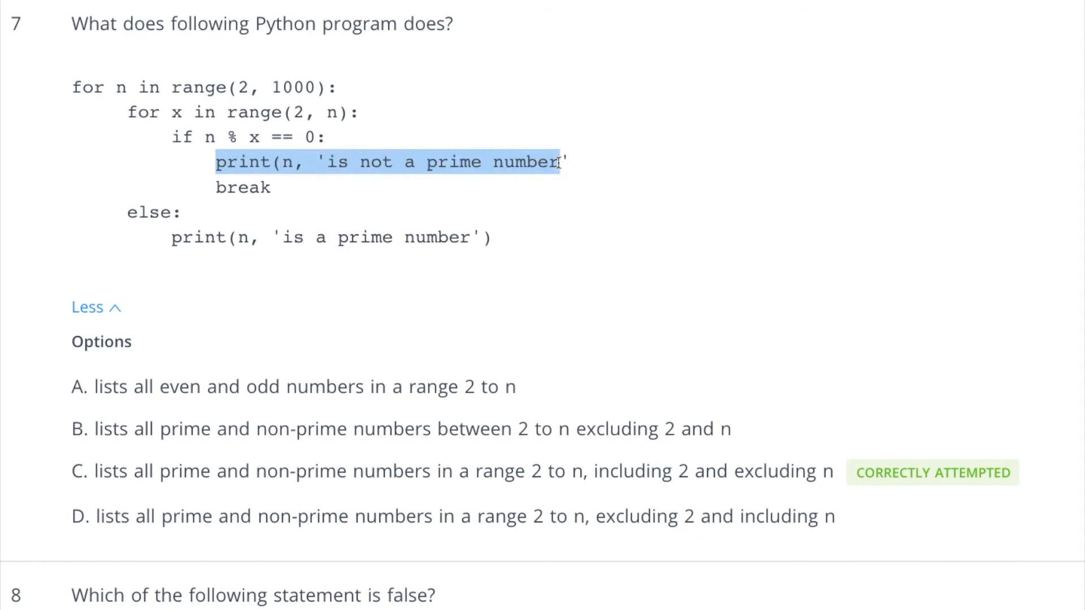
{"action": "left_click", "coordinate": [299, 187]}
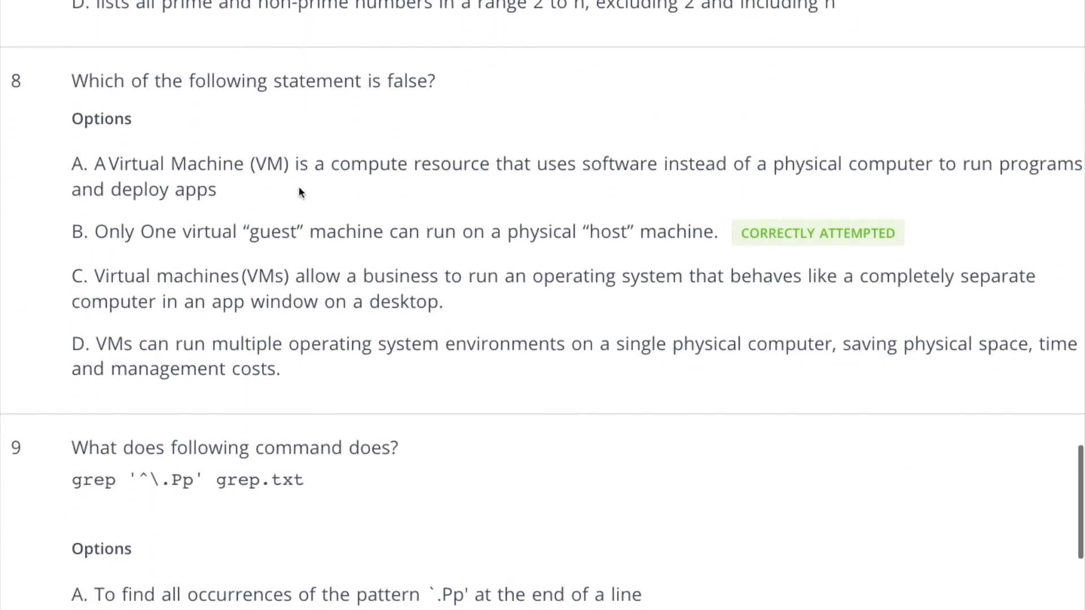
{"action": "scroll", "scroll_direction": "down", "scroll_amount": 3}
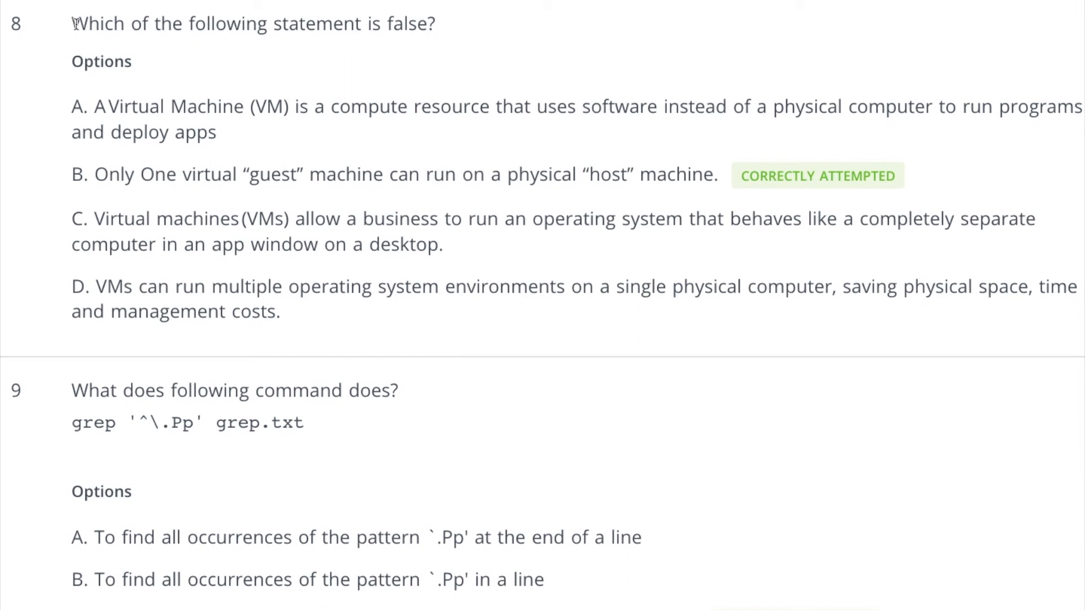
{"action": "left_click_drag", "start_coordinate": [74, 23], "coordinate": [428, 23]}
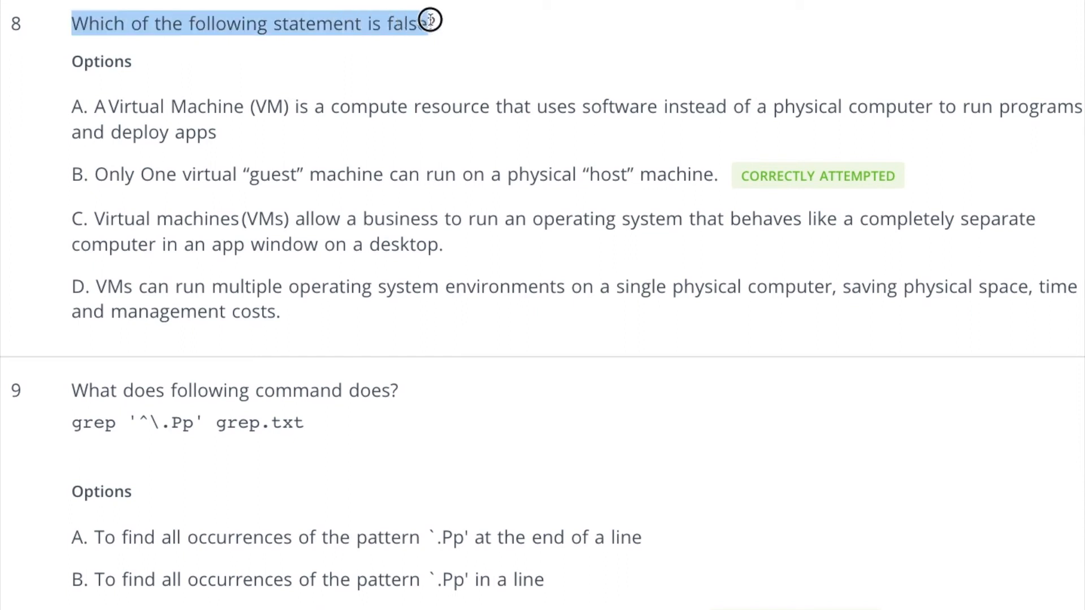
{"action": "left_click", "coordinate": [215, 135]}
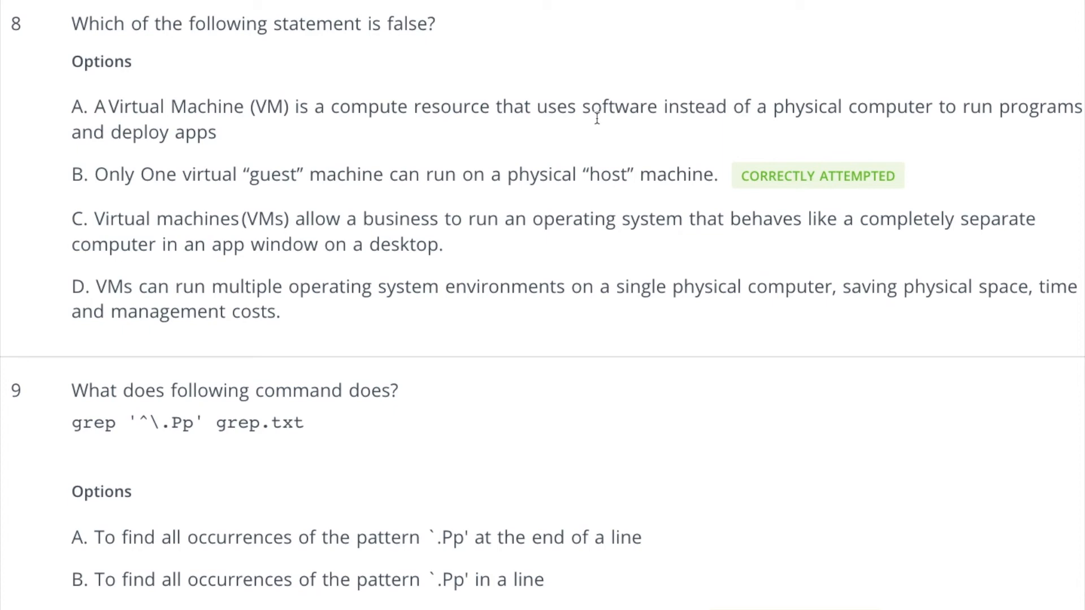
{"action": "left_click_drag", "start_coordinate": [95, 173], "coordinate": [259, 174]}
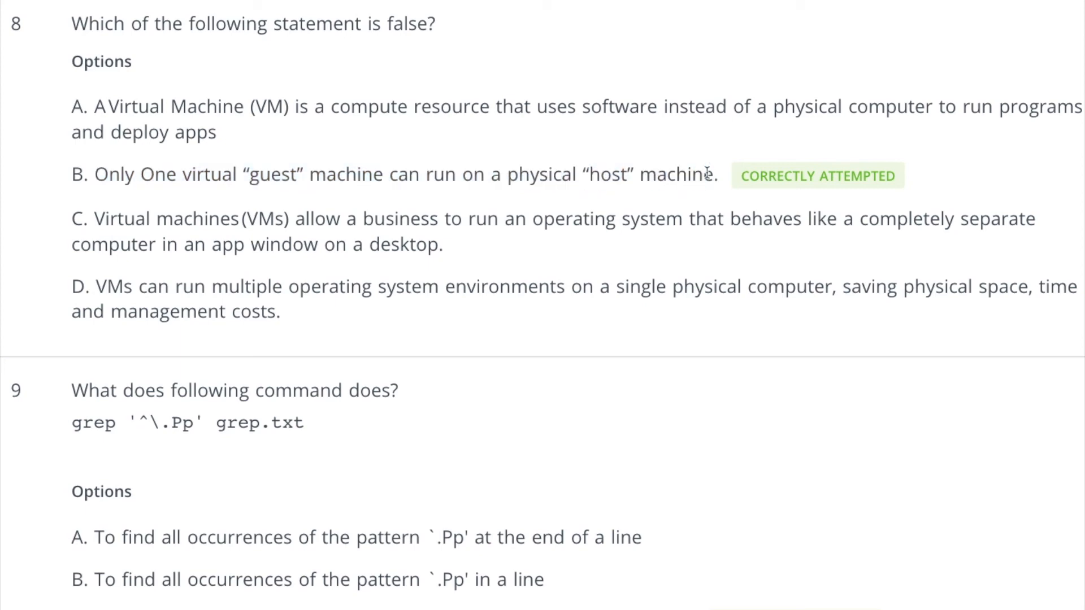
{"action": "mouse_move", "coordinate": [719, 177]}
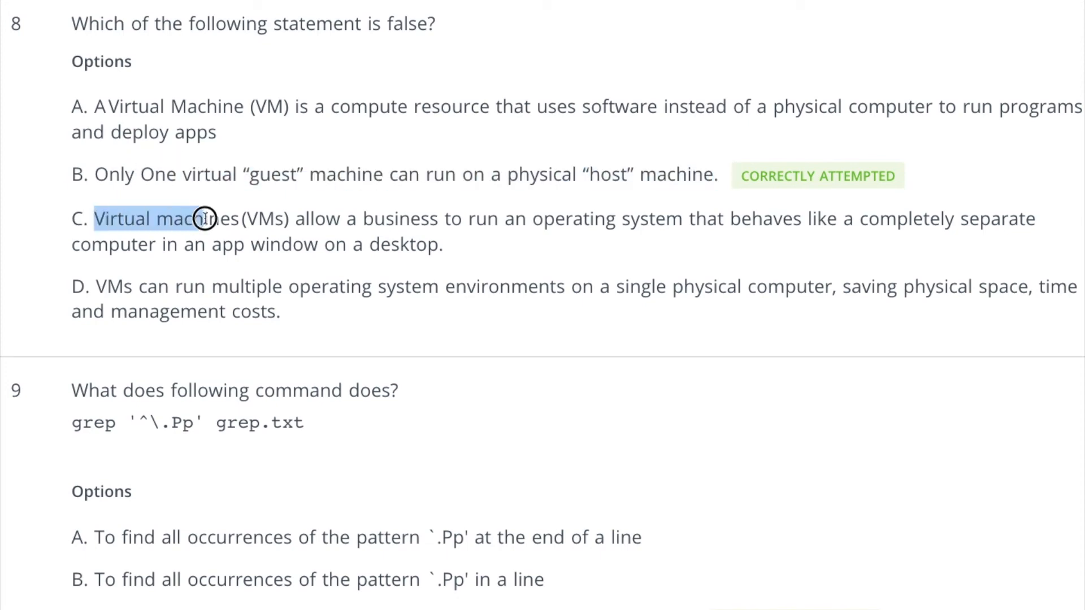
{"action": "left_click_drag", "start_coordinate": [204, 219], "coordinate": [560, 219]}
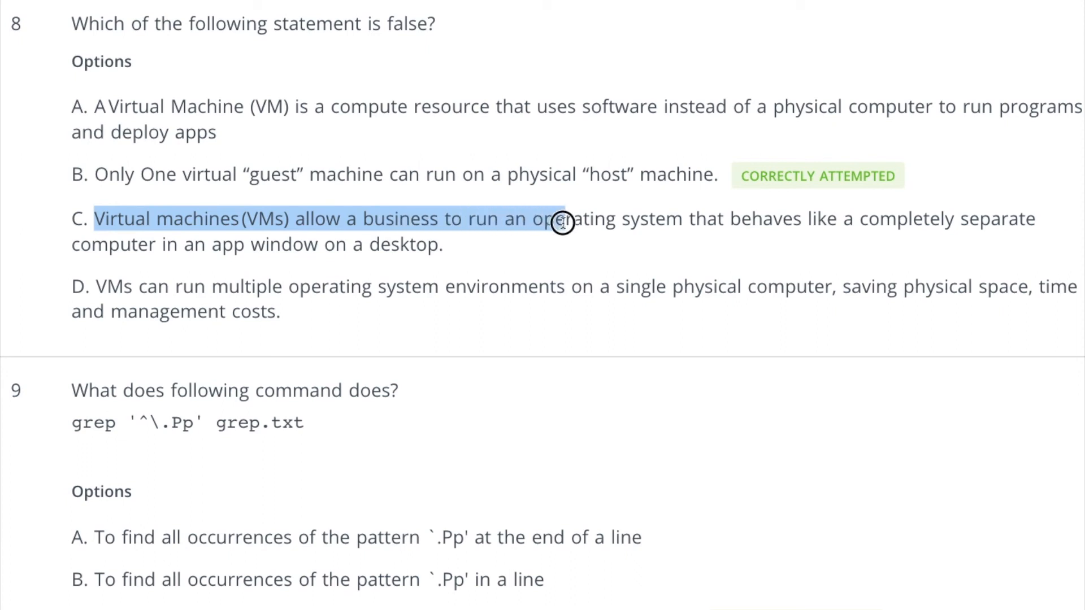
{"action": "left_click_drag", "start_coordinate": [560, 221], "coordinate": [913, 221]}
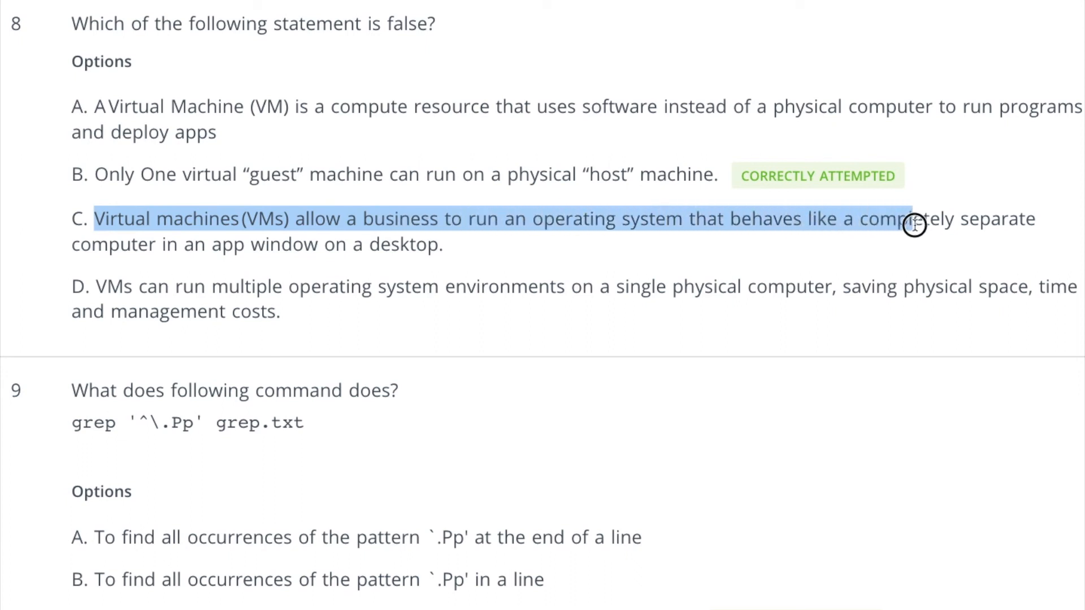
{"action": "left_click_drag", "start_coordinate": [913, 225], "coordinate": [183, 244]}
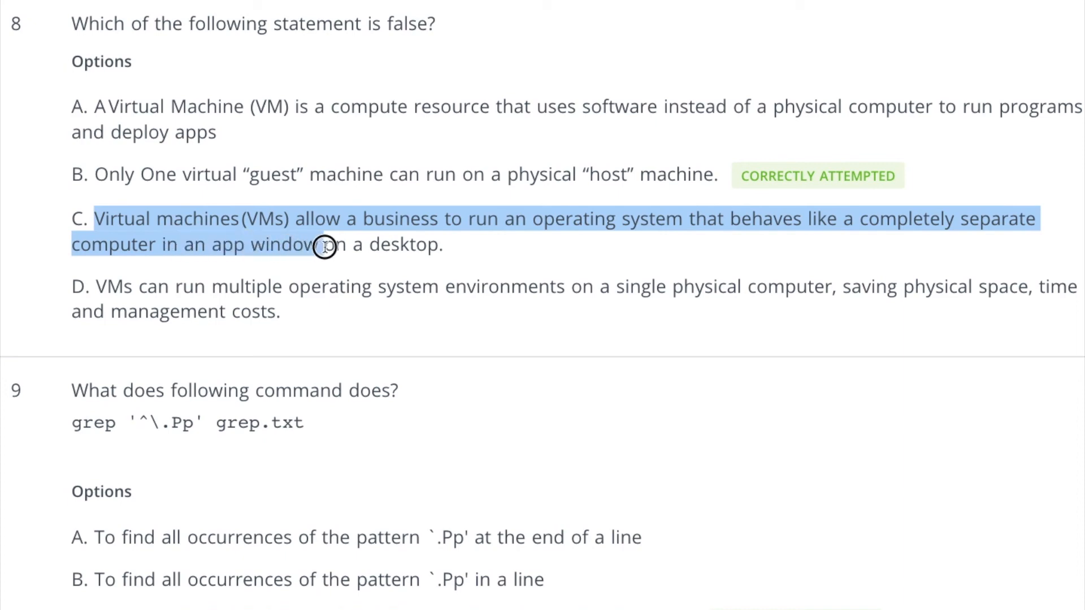
{"action": "left_click", "coordinate": [467, 246]}
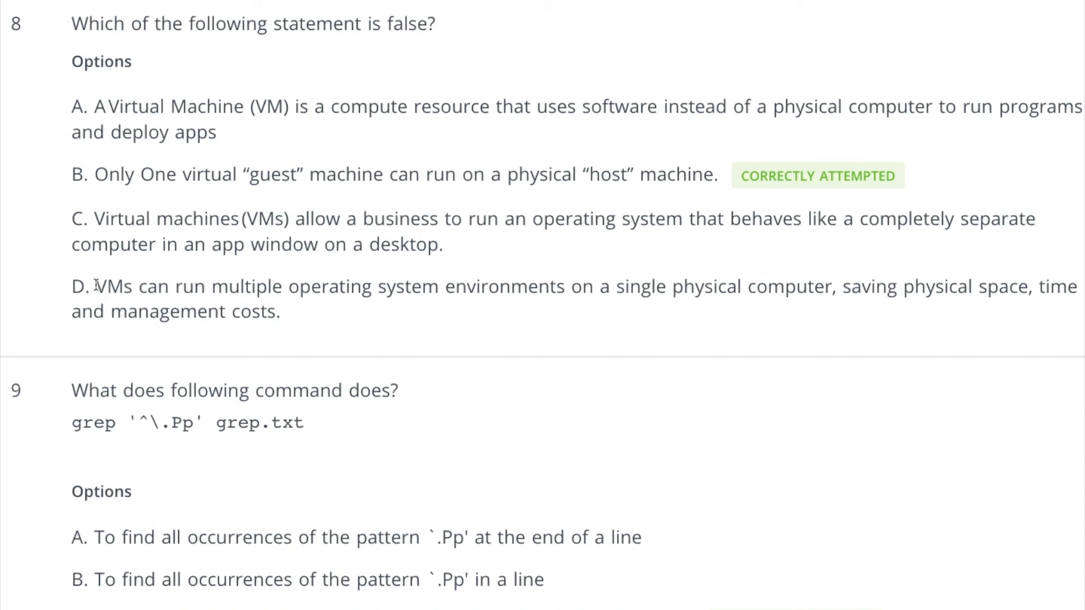
{"action": "left_click_drag", "start_coordinate": [95, 286], "coordinate": [508, 286]}
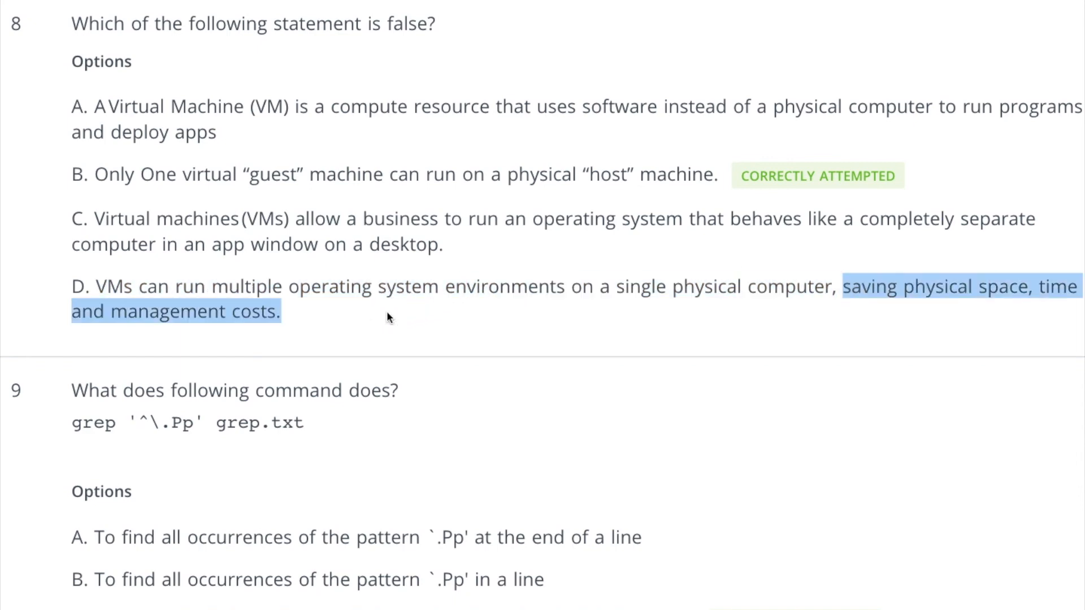
Highlight question 9's grep code and correct option C, then scroll to question 10.
{"action": "scroll", "scroll_direction": "down", "scroll_amount": 3}
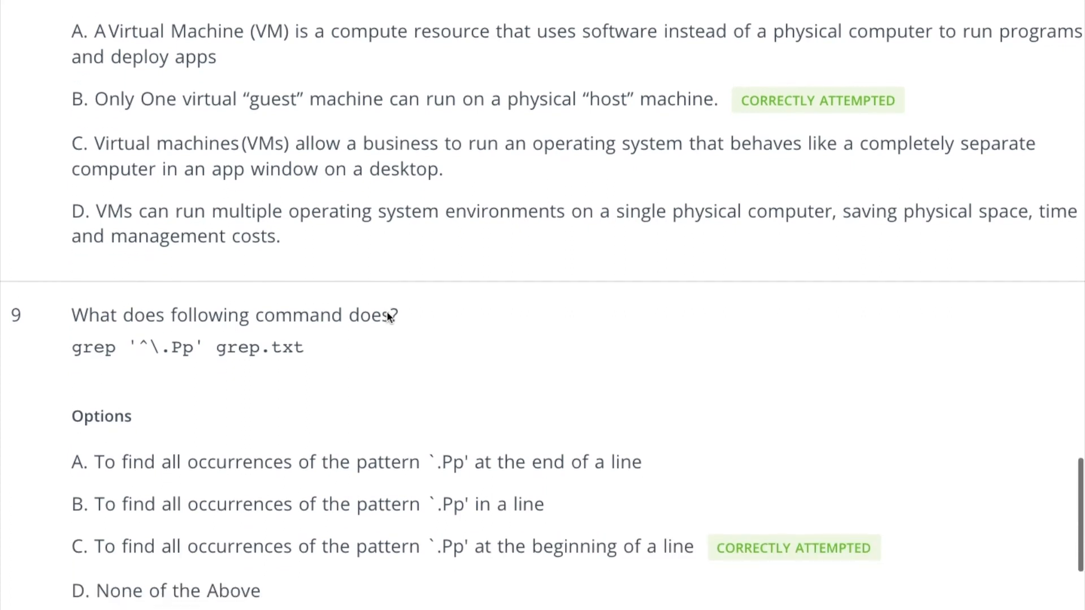
{"action": "scroll", "scroll_direction": "down", "scroll_amount": 3}
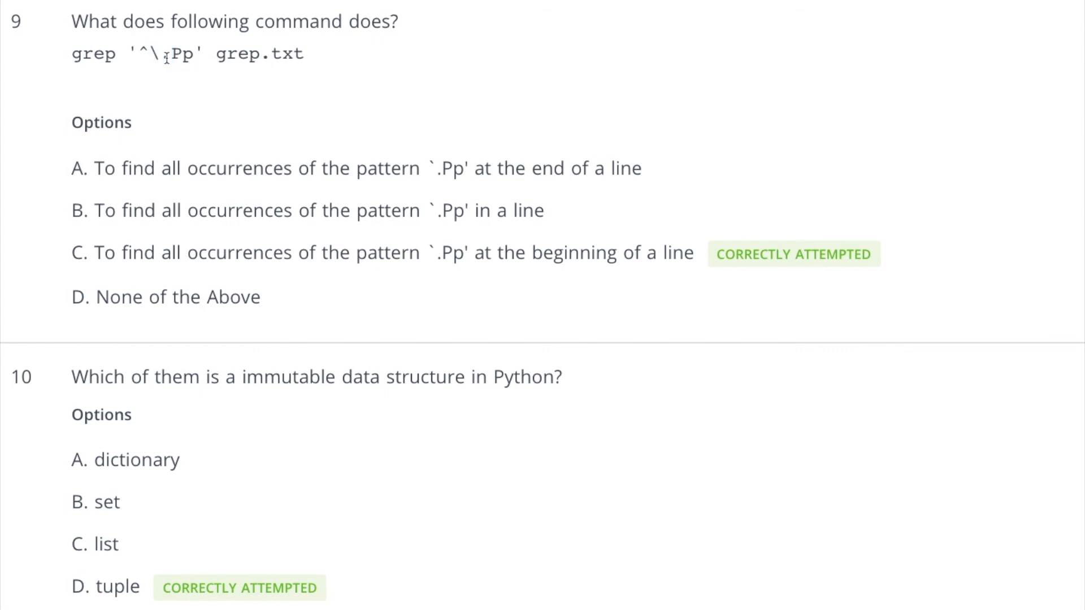
{"action": "mouse_move", "coordinate": [164, 57]}
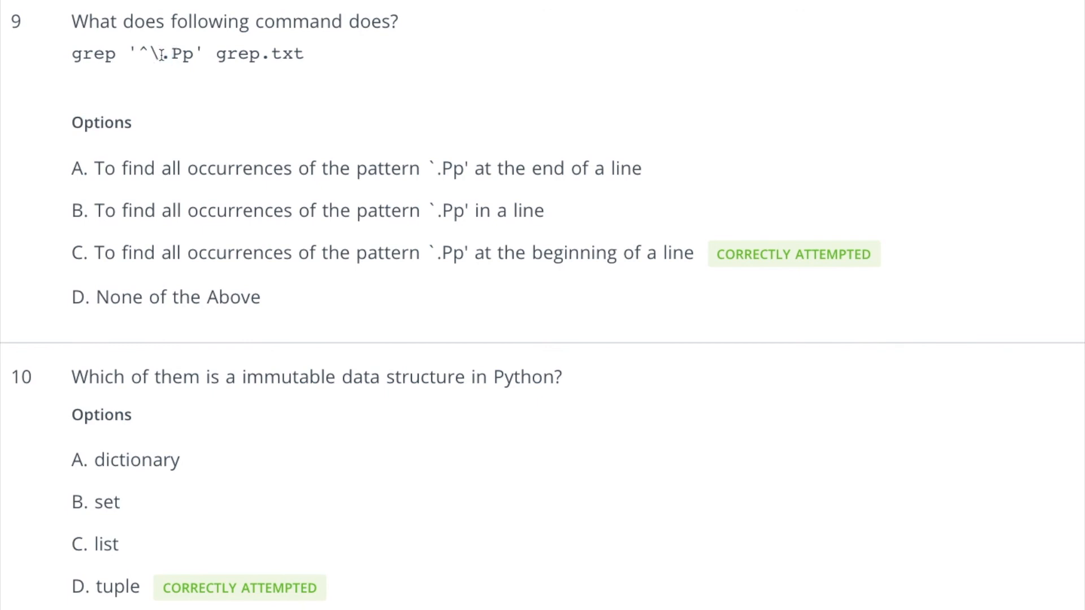
{"action": "double_click", "coordinate": [154, 54]}
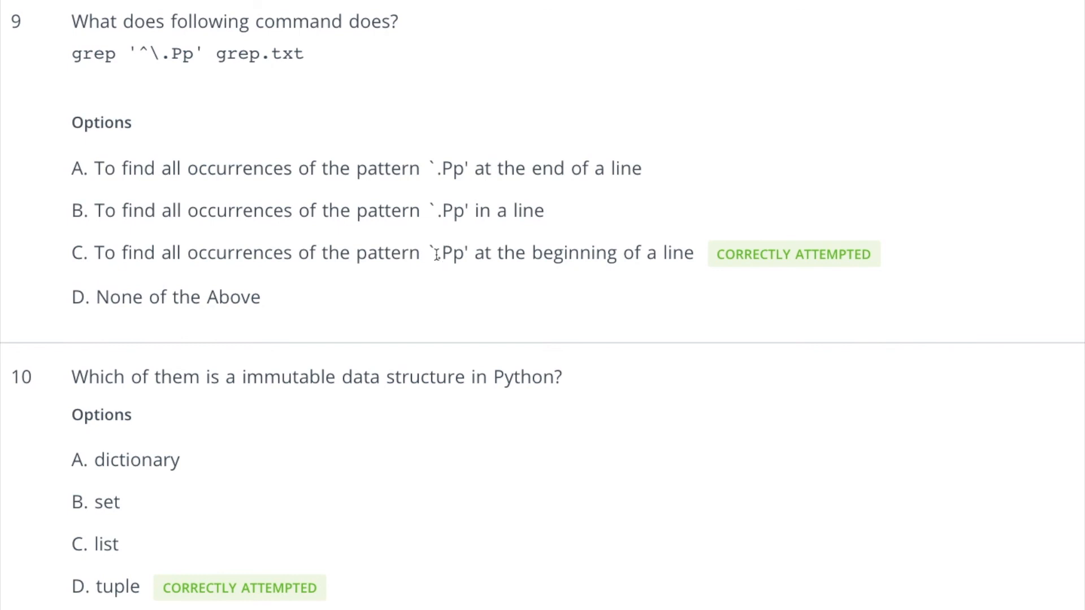
{"action": "mouse_move", "coordinate": [161, 67]}
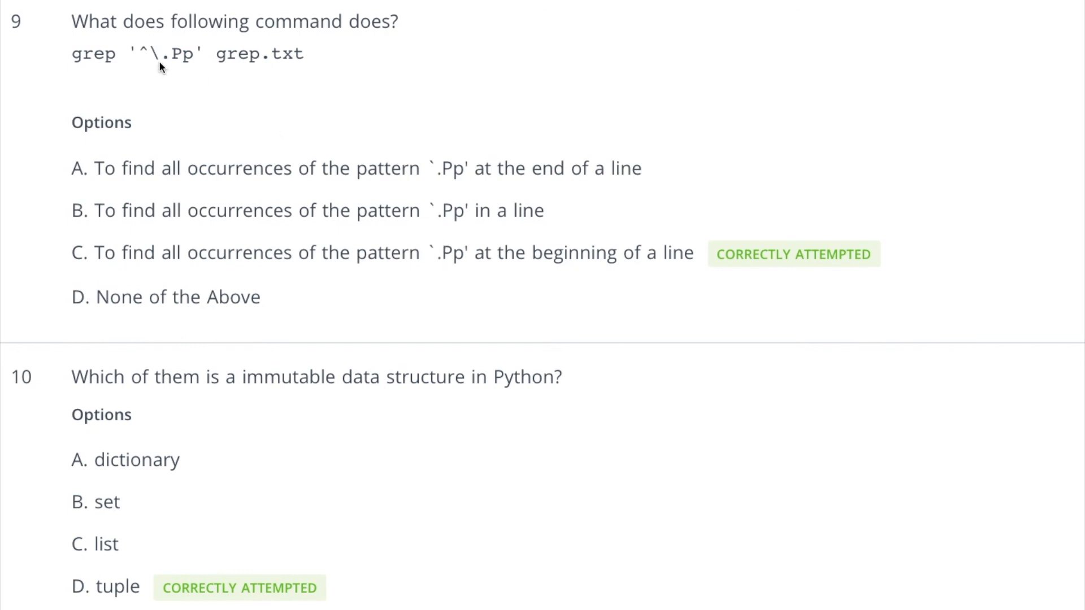
{"action": "left_click_drag", "start_coordinate": [95, 167], "coordinate": [411, 168]}
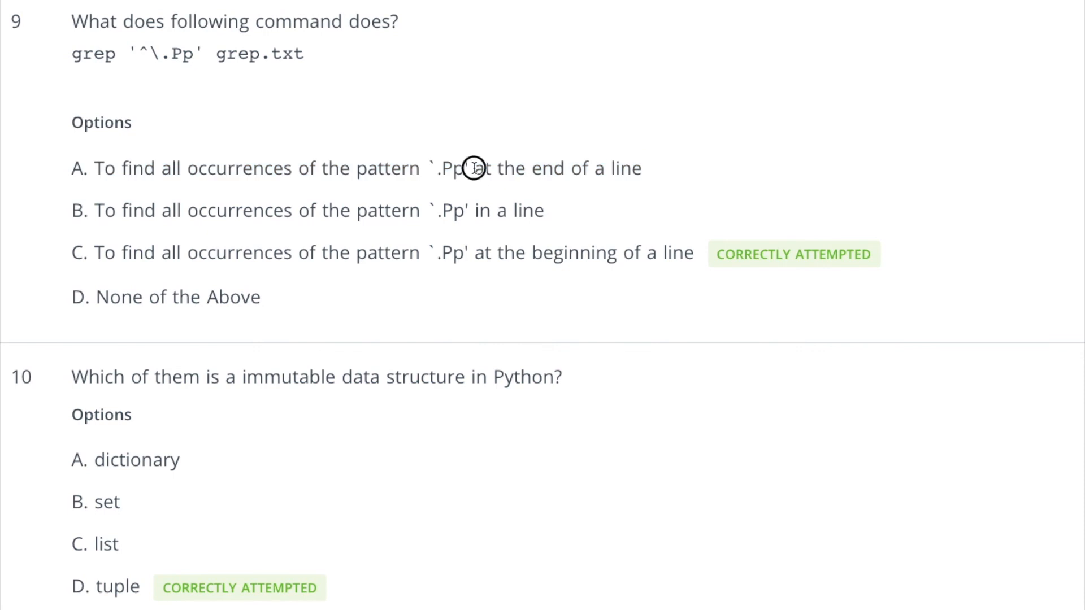
{"action": "mouse_move", "coordinate": [143, 54]}
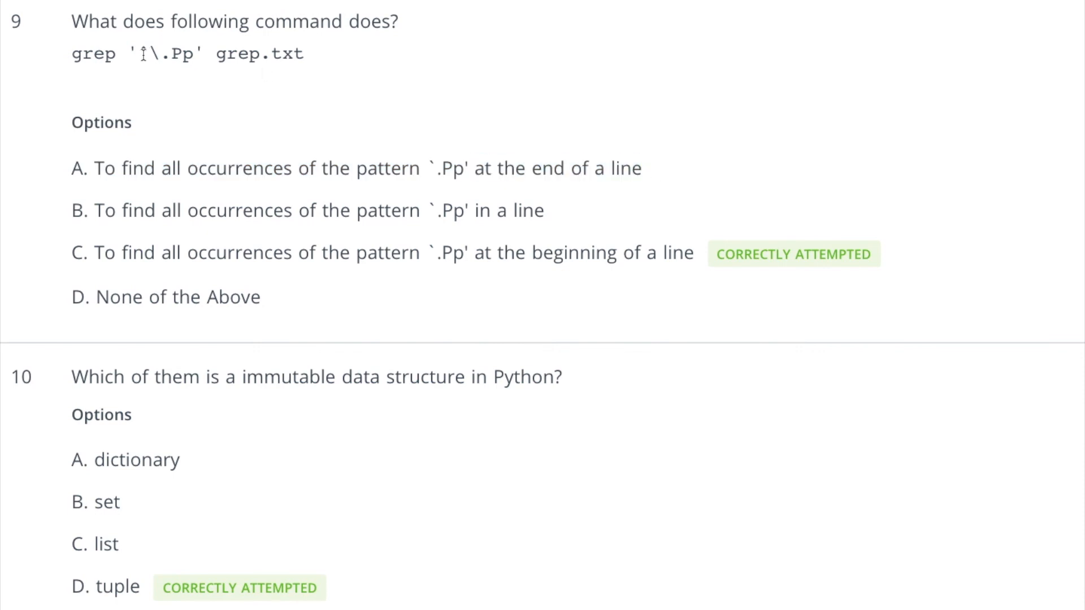
{"action": "mouse_move", "coordinate": [400, 159]}
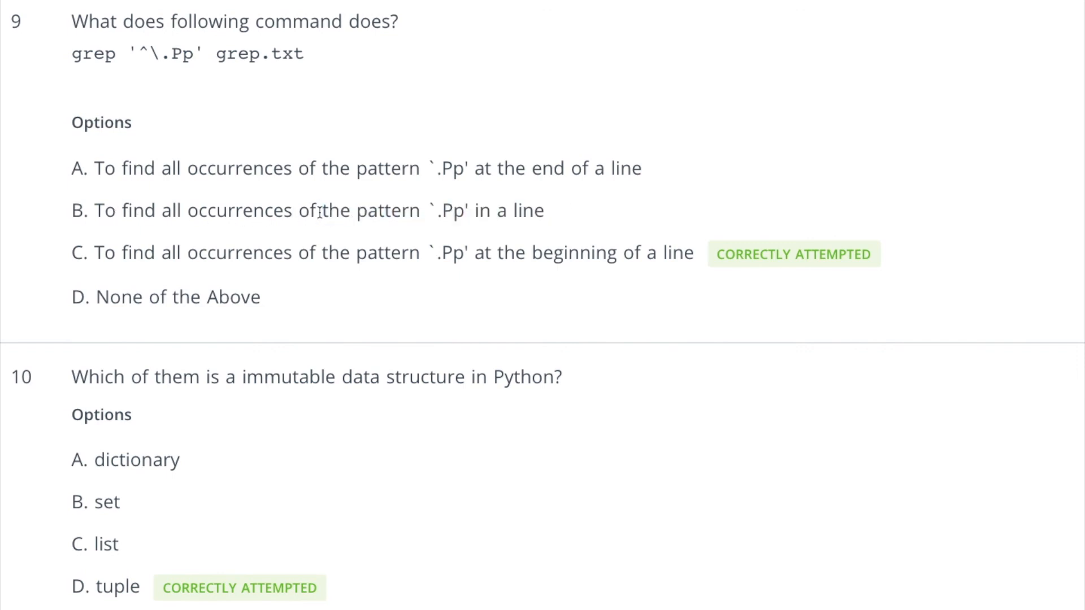
{"action": "left_click_drag", "start_coordinate": [95, 252], "coordinate": [681, 252]}
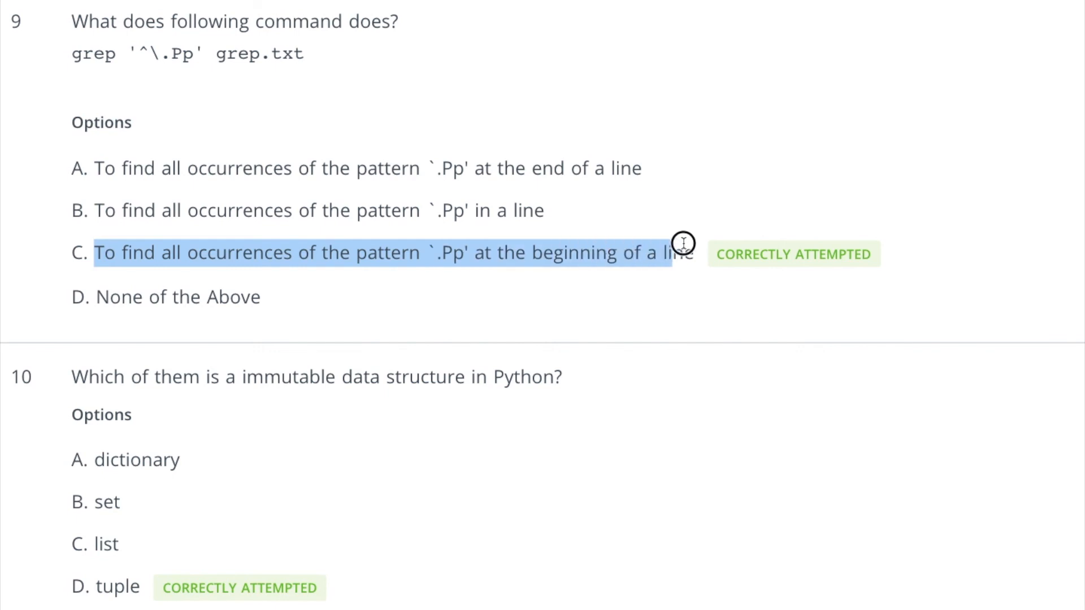
{"action": "scroll", "scroll_direction": "down", "scroll_amount": 3}
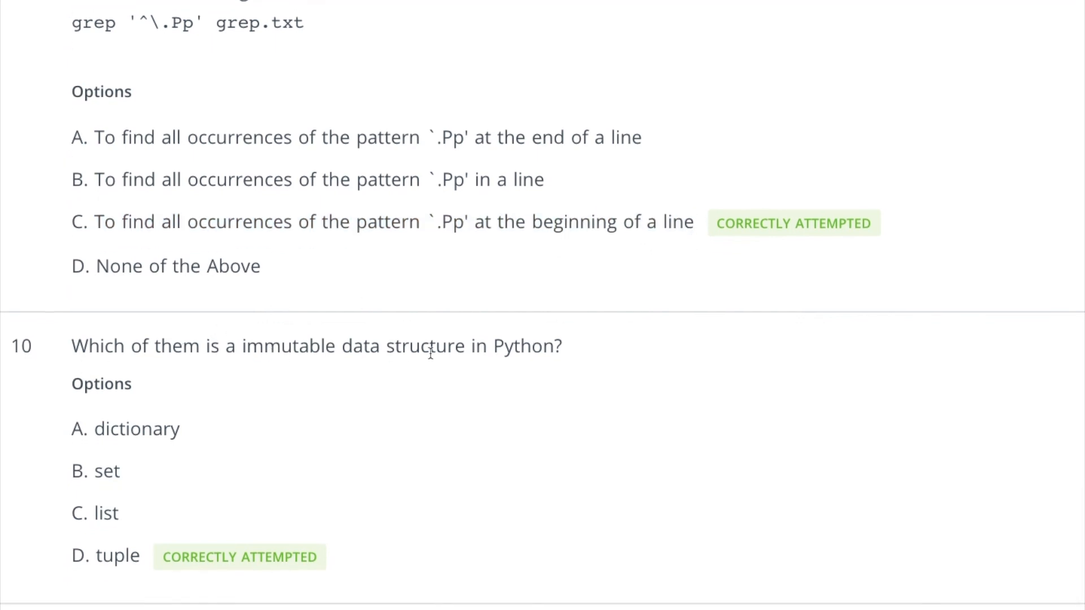
{"action": "mouse_move", "coordinate": [135, 519]}
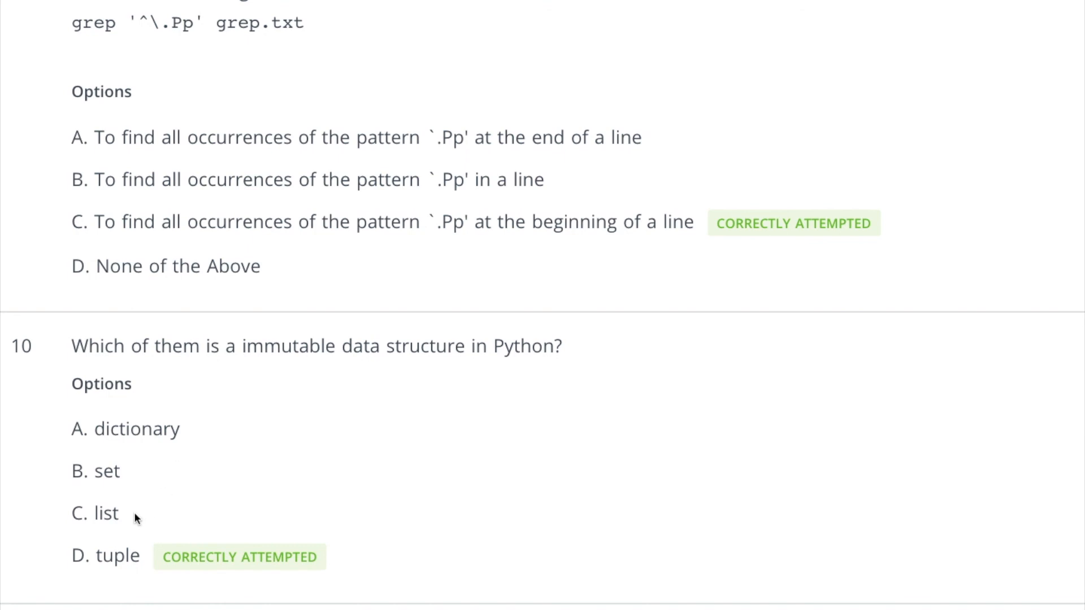
{"action": "double_click", "coordinate": [104, 512]}
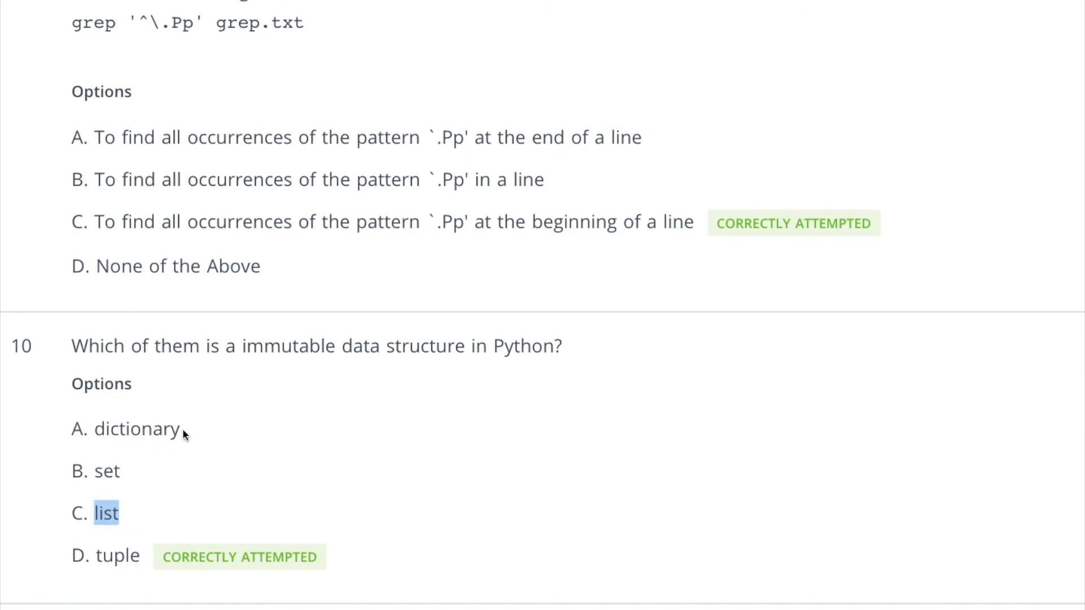
{"action": "double_click", "coordinate": [136, 428]}
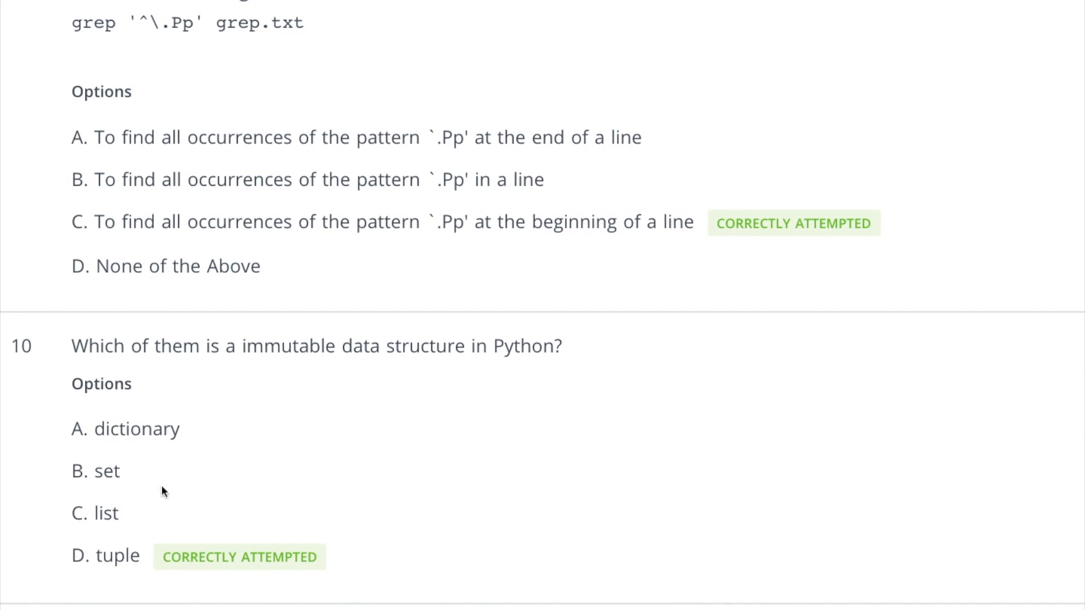
{"action": "double_click", "coordinate": [106, 470]}
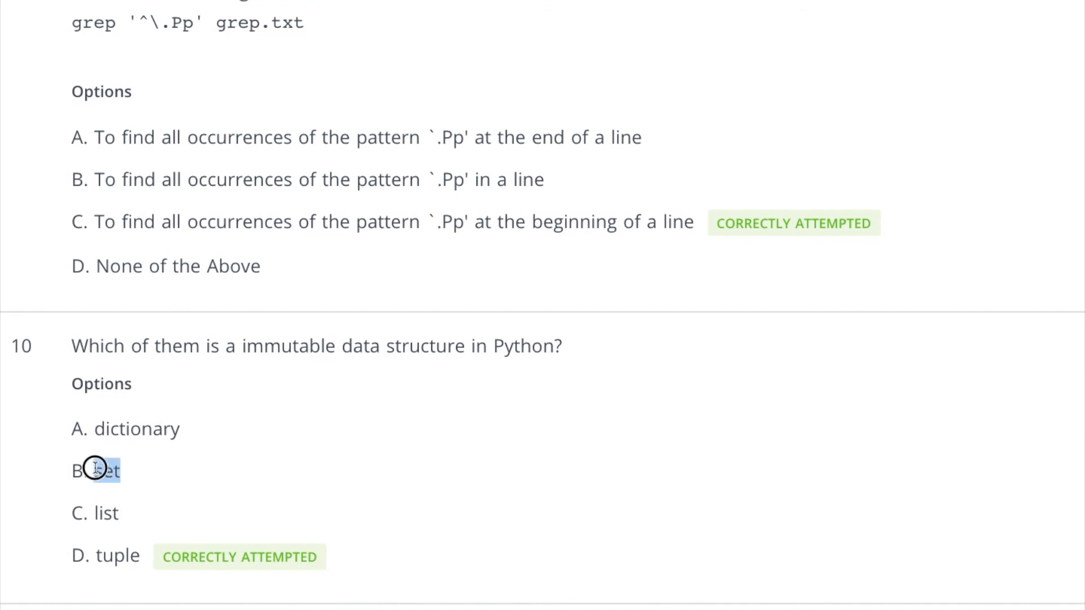